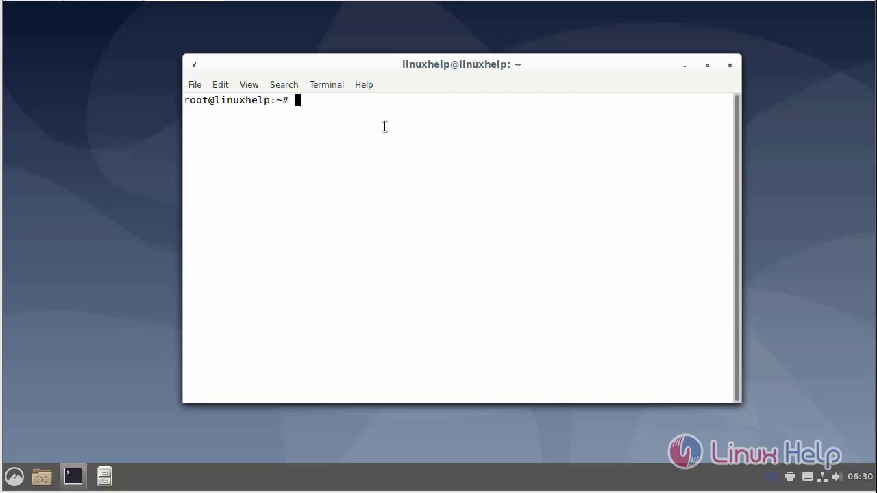
Show /etc/os-release, confirming Debian GNU/Linux 11 (bullseye).
type("cat /et")
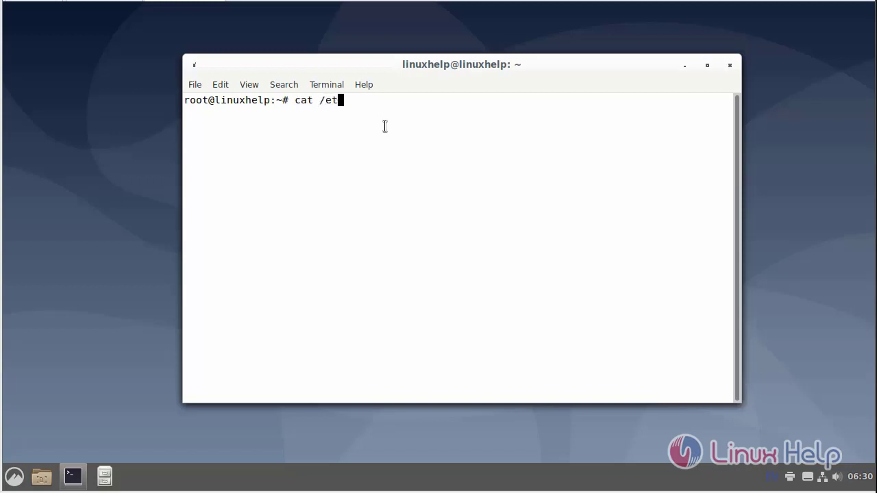
type("c/os")
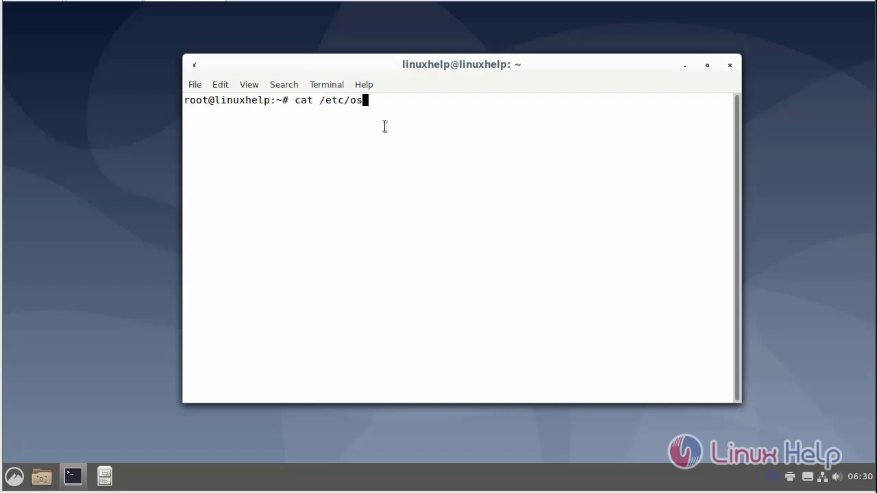
key("Return")
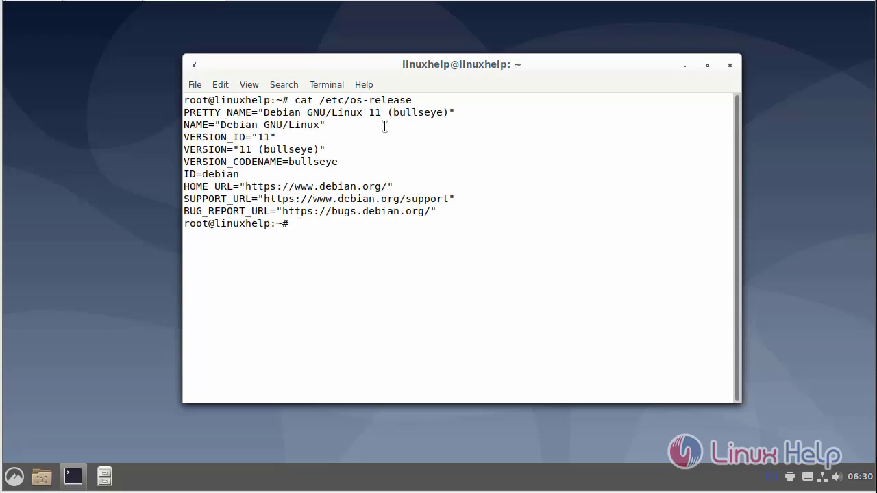
mouse_move(418, 439)
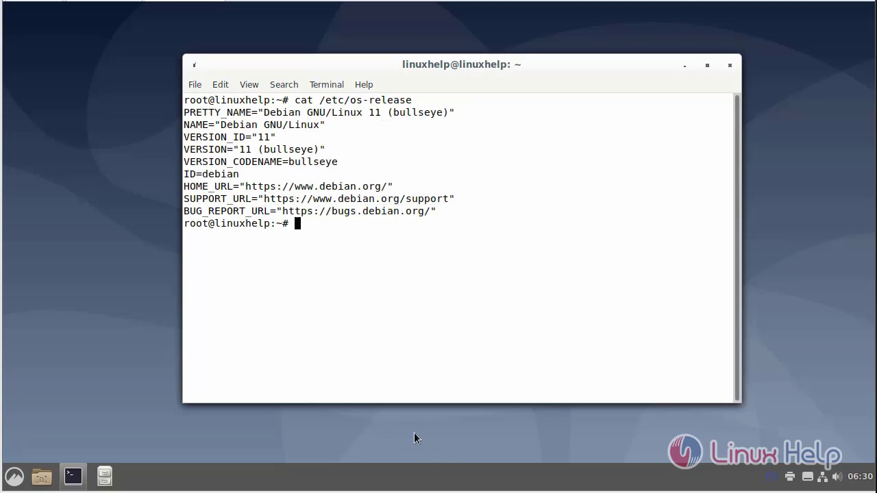
mouse_move(337, 320)
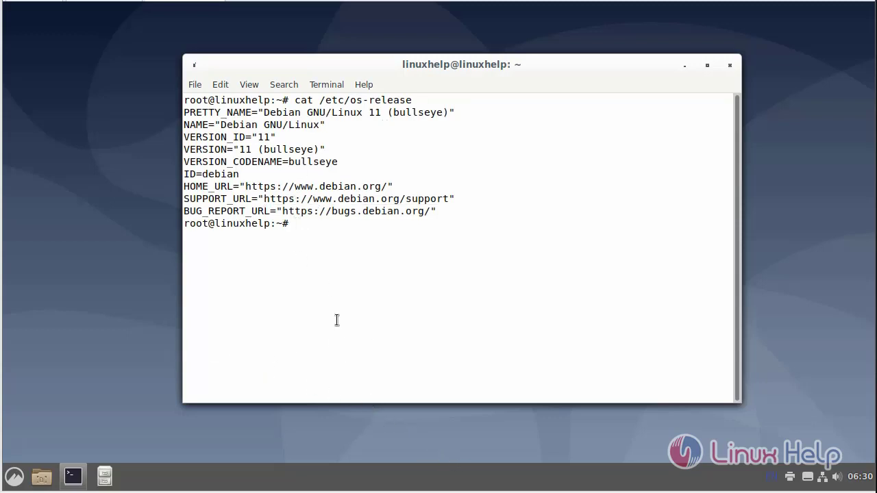
Install the openssl package with apt-get, upgrading it to the latest release.
type("ap")
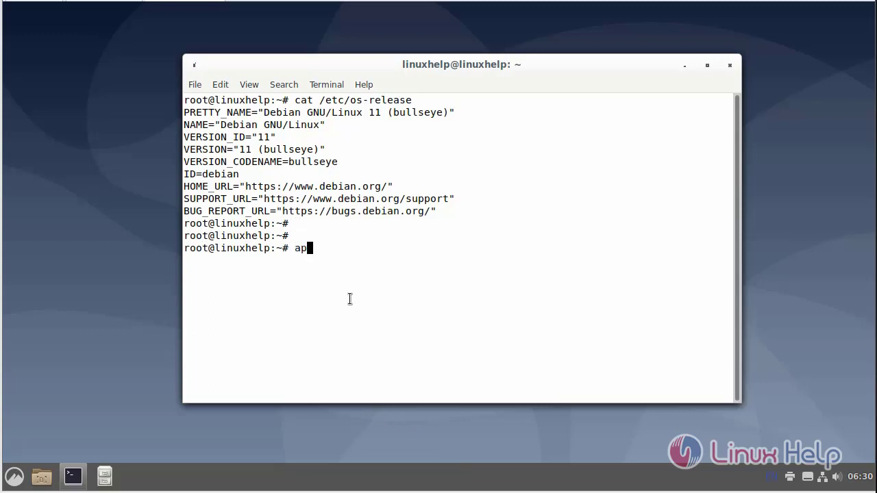
type("t -")
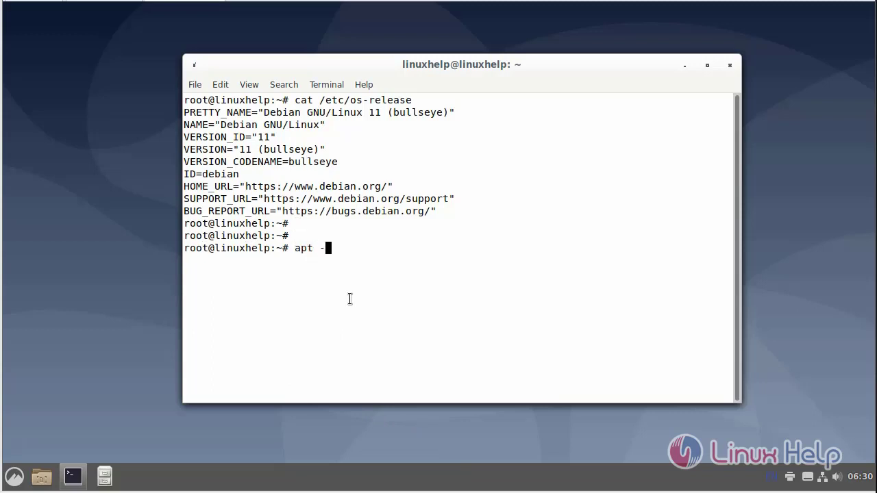
type("get")
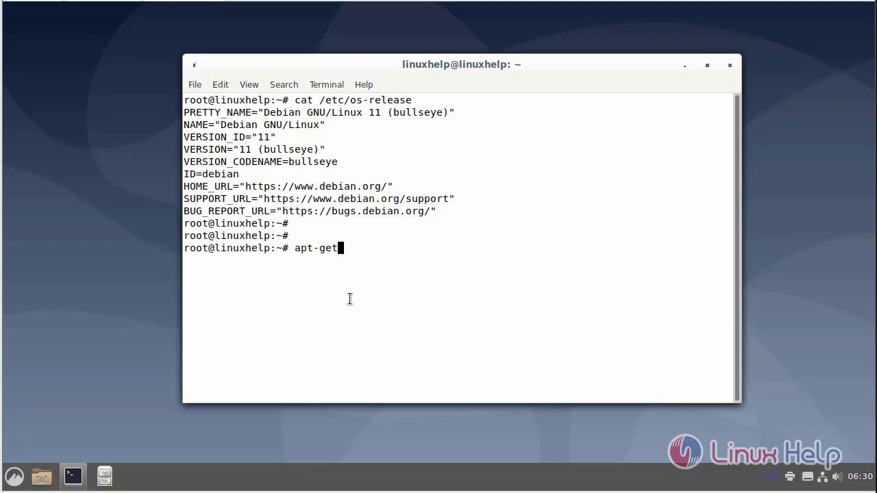
type("insta")
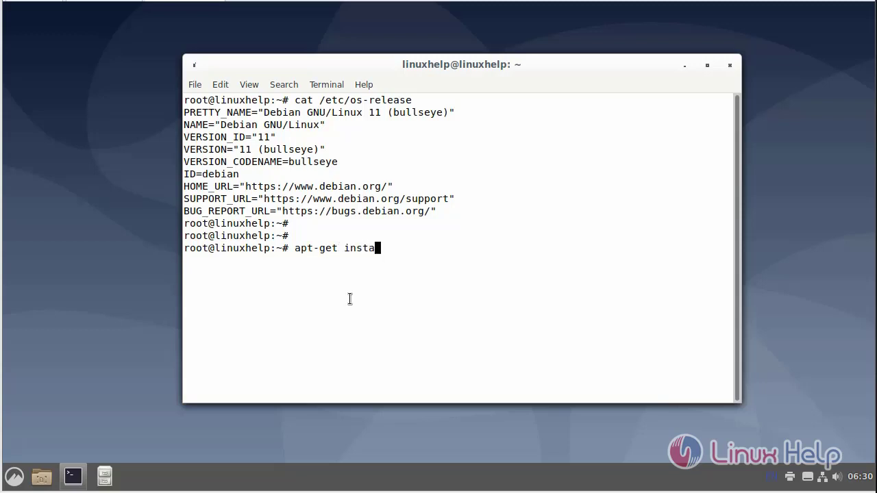
type("ll openssl")
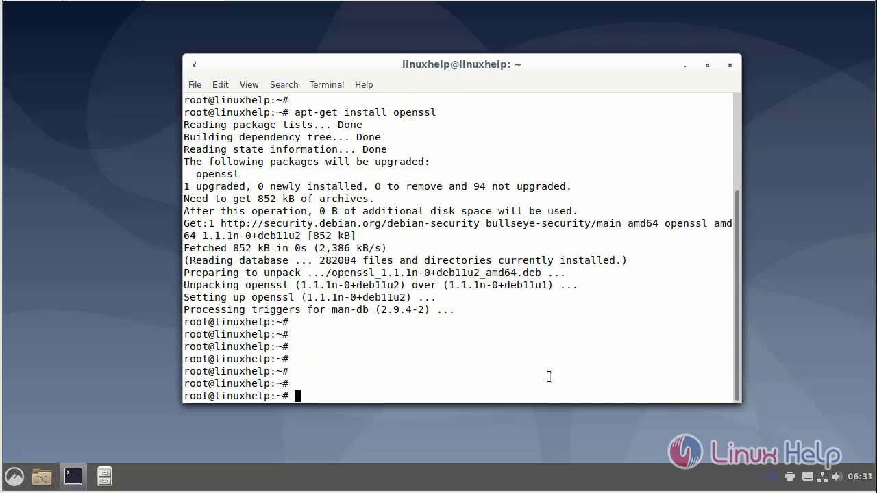
type("openss")
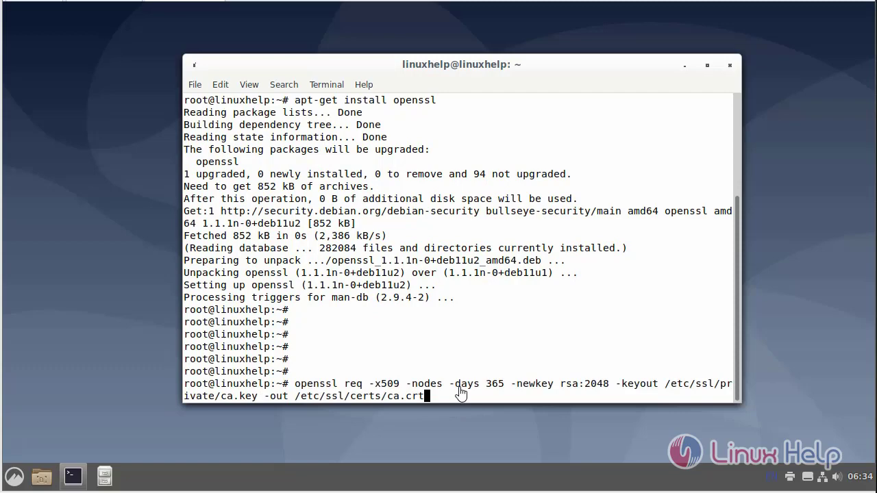
Run the 365-day openssl req and answer country In, state Ta, locality Chennai, unit sample.
key("Return")
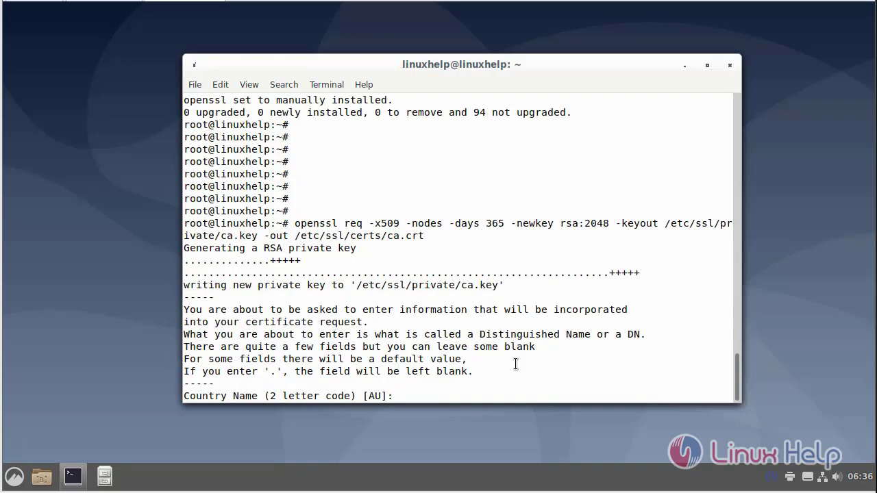
type("In")
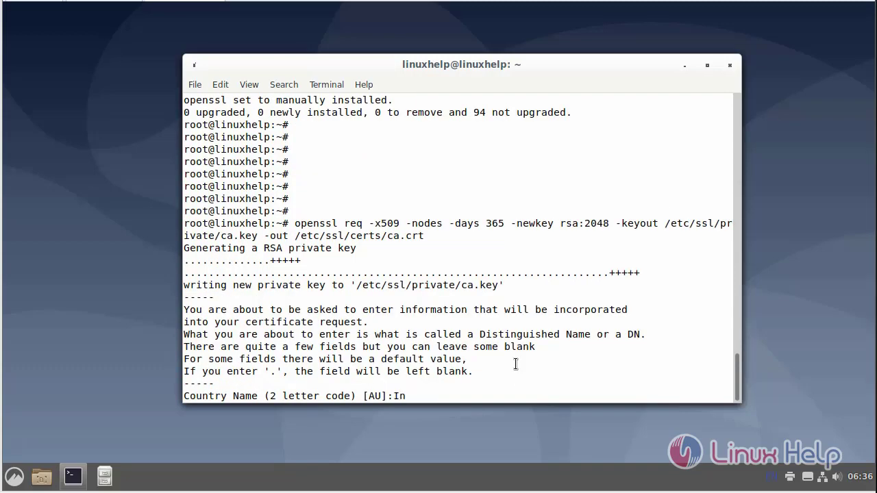
key("Return")
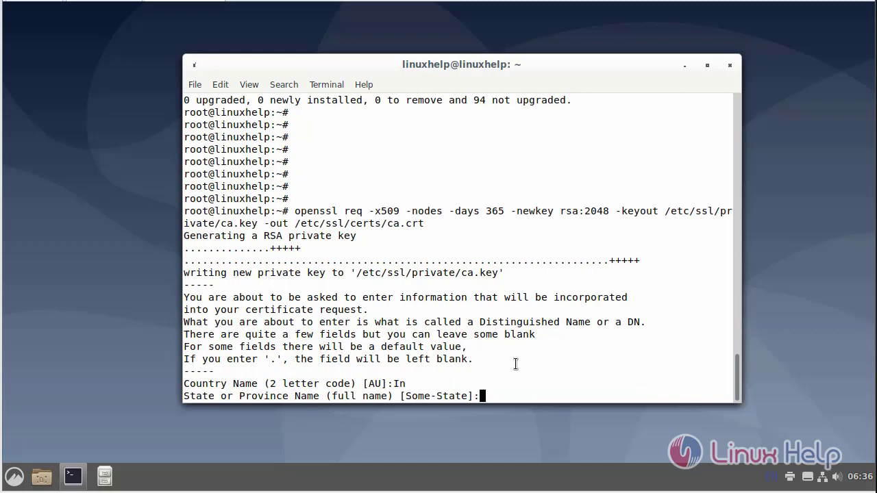
type("Ta")
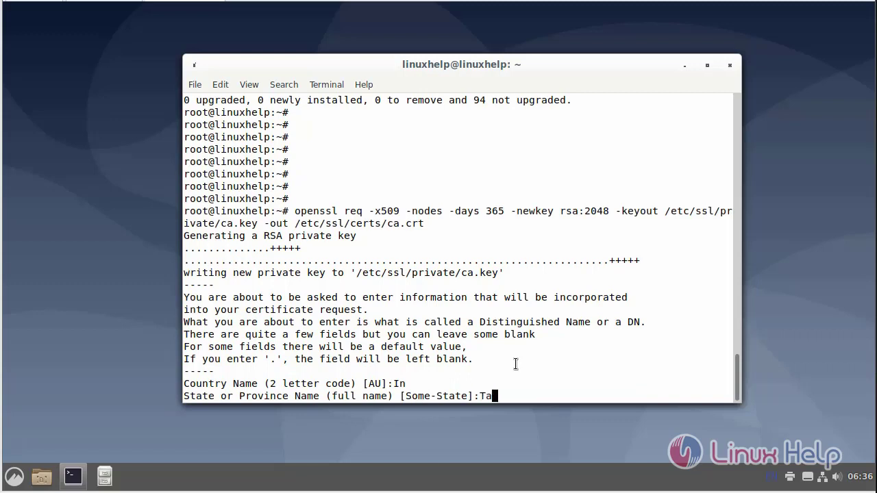
key("Return")
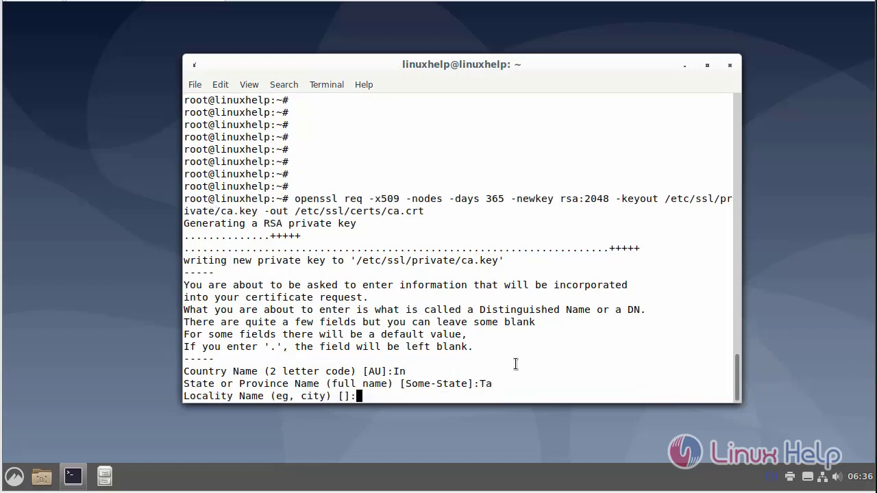
type("Chennai")
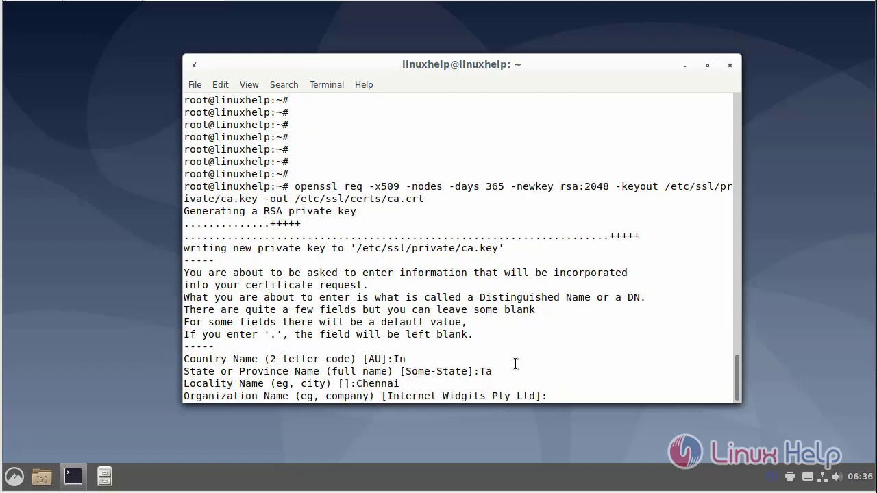
type("sample")
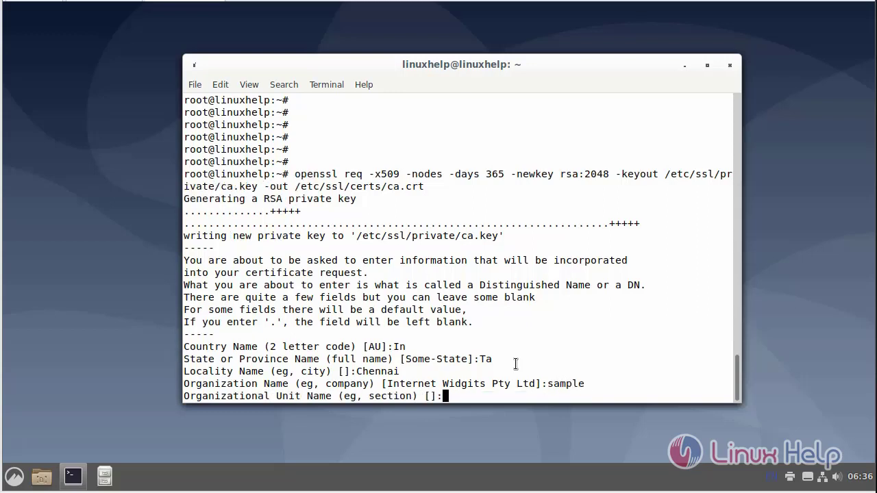
type("sampl")
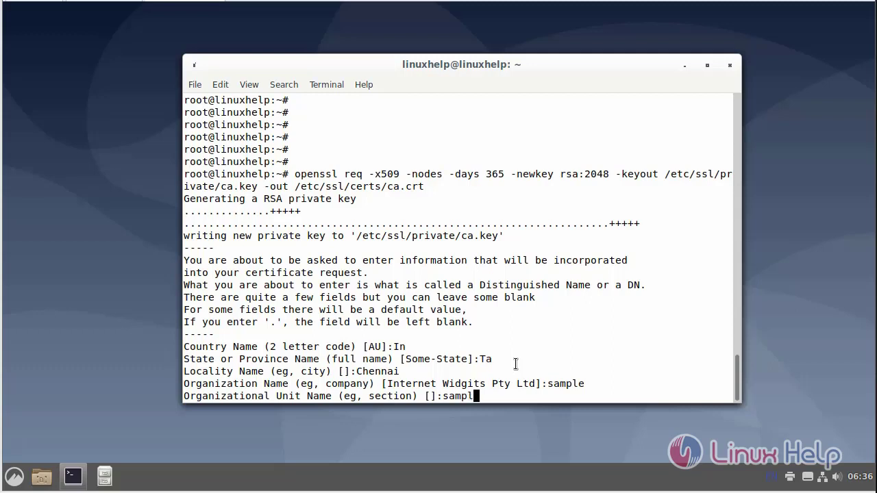
key("Return")
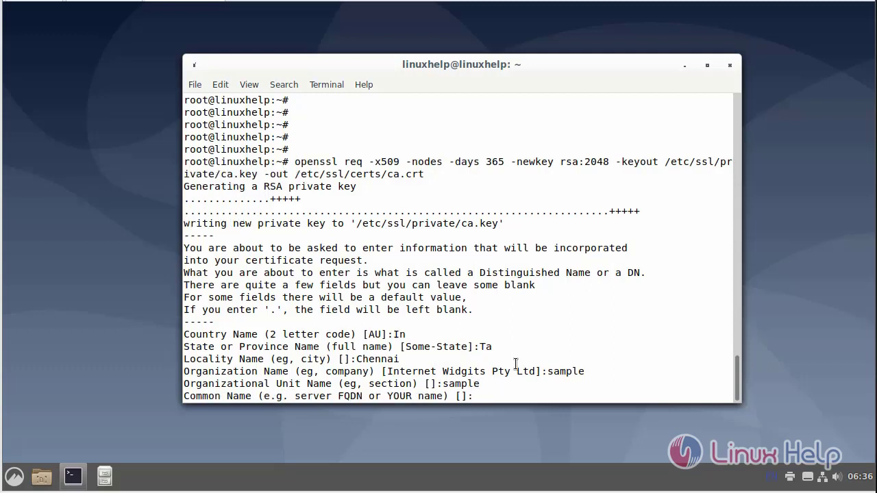
type("192.")
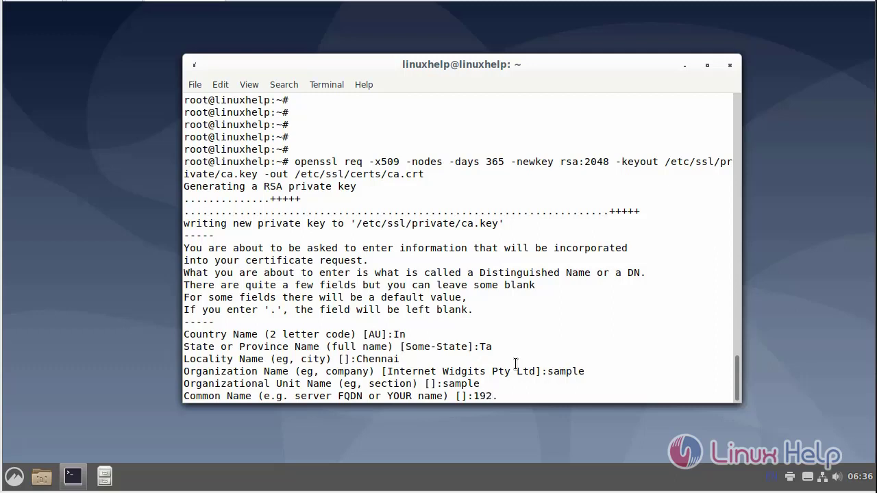
type("168.6.")
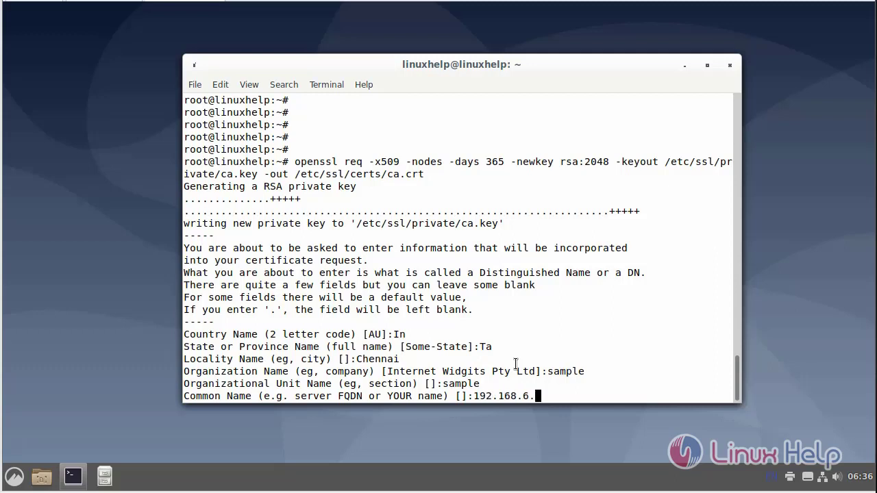
key("Return")
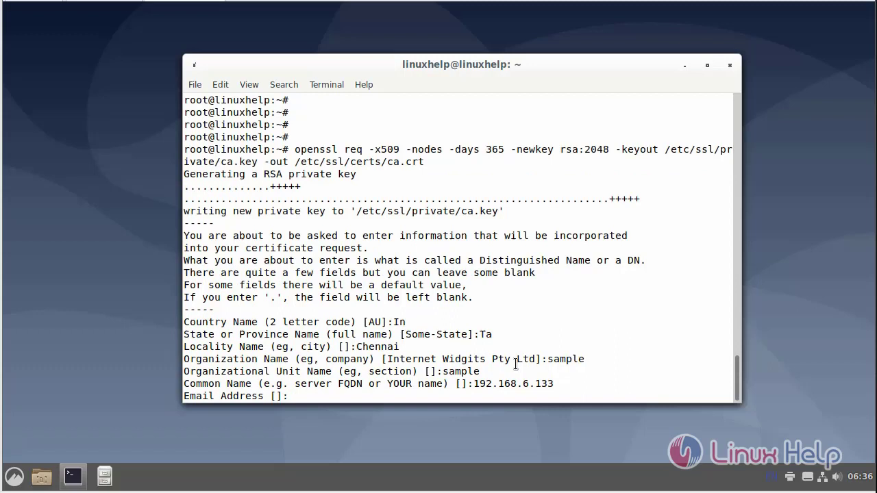
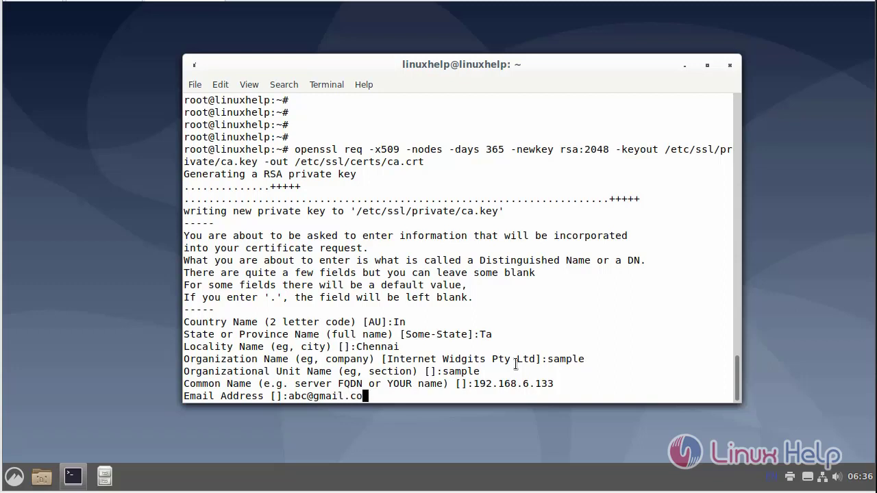
key("Return")
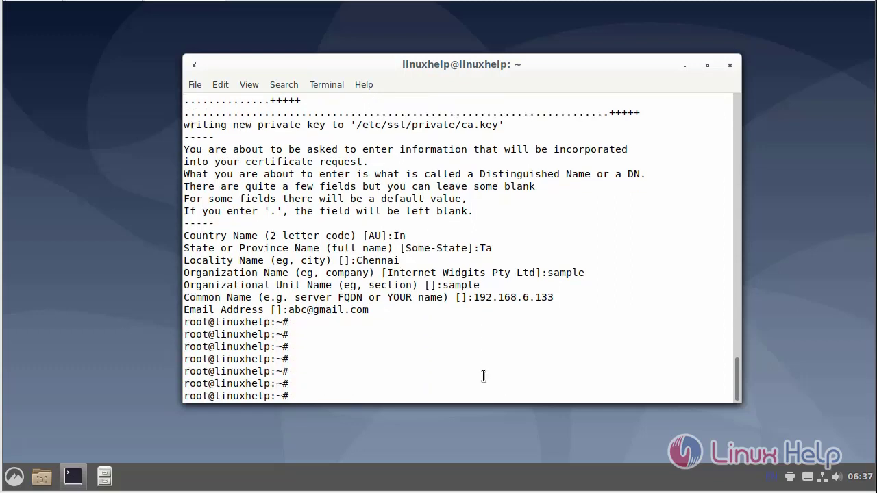
Create the /var/www/mine web folder with mkdir.
type("mk")
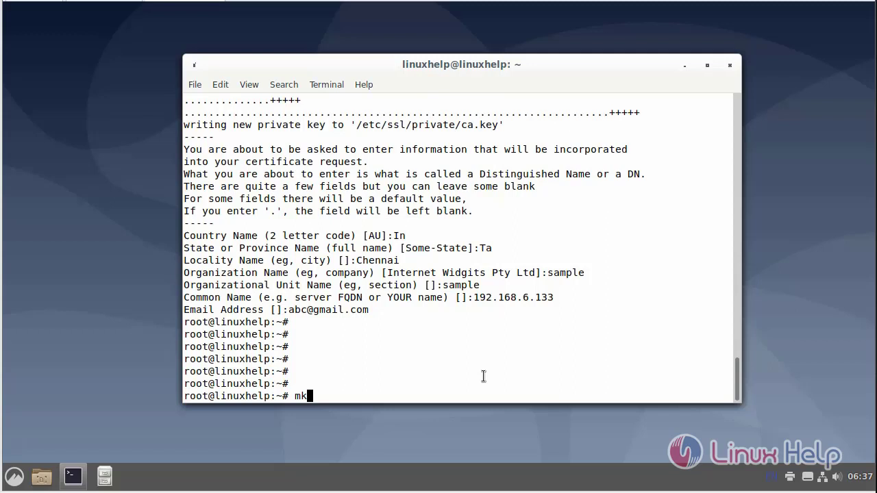
type("dir")
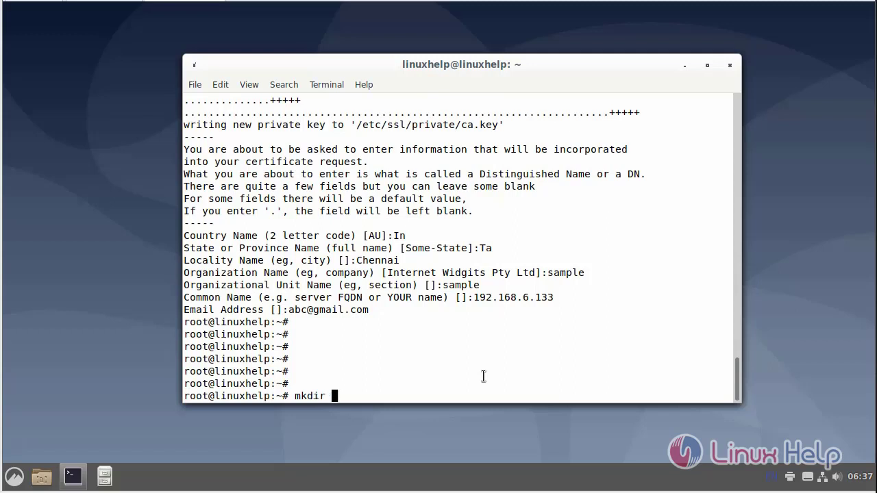
type("/var/")
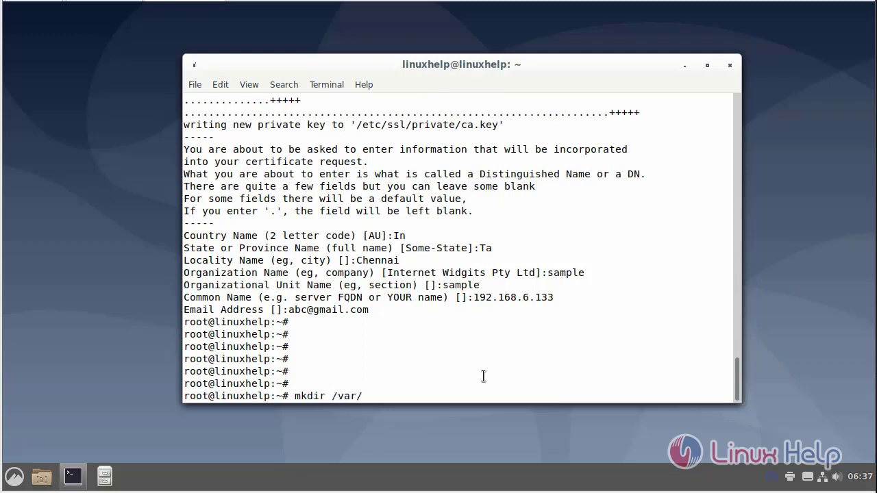
type("wwww")
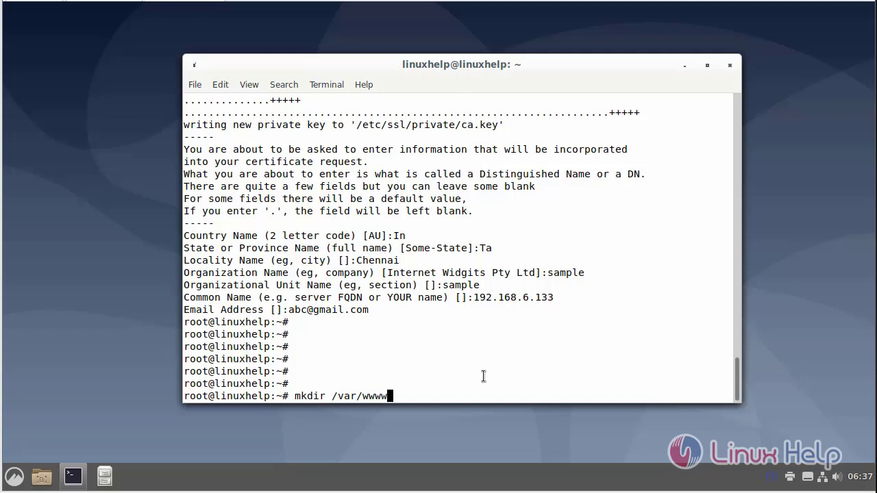
type("/mine")
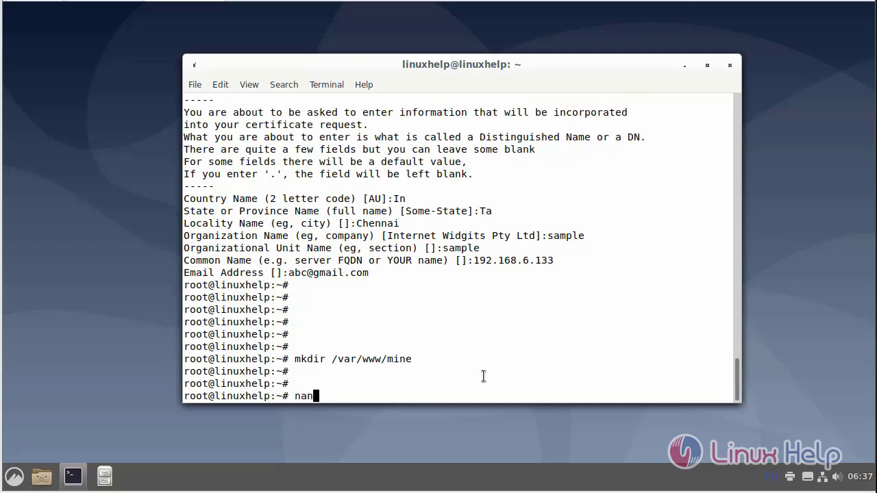
Start nano on a new /var/www/mine/index.php file.
type("o")
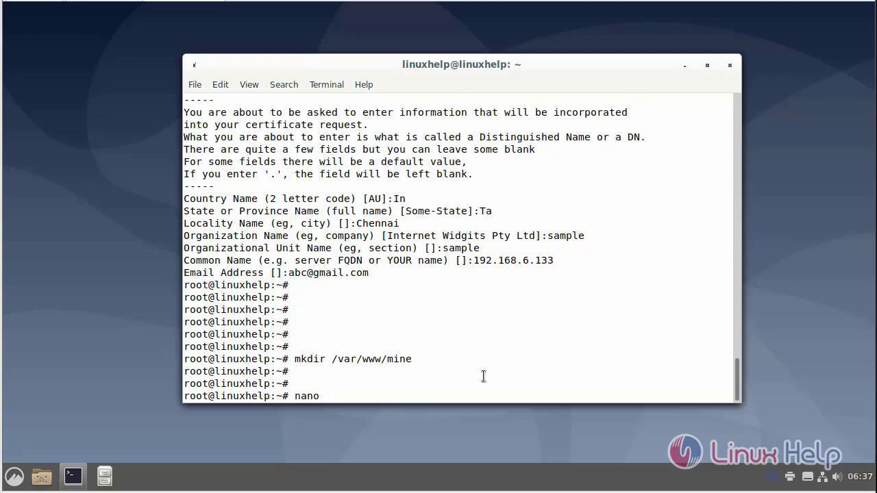
type("/v")
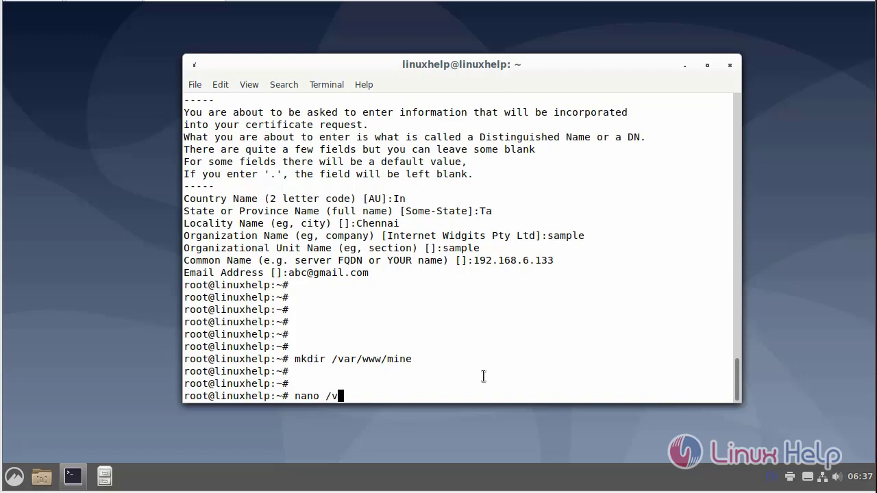
type("ar")
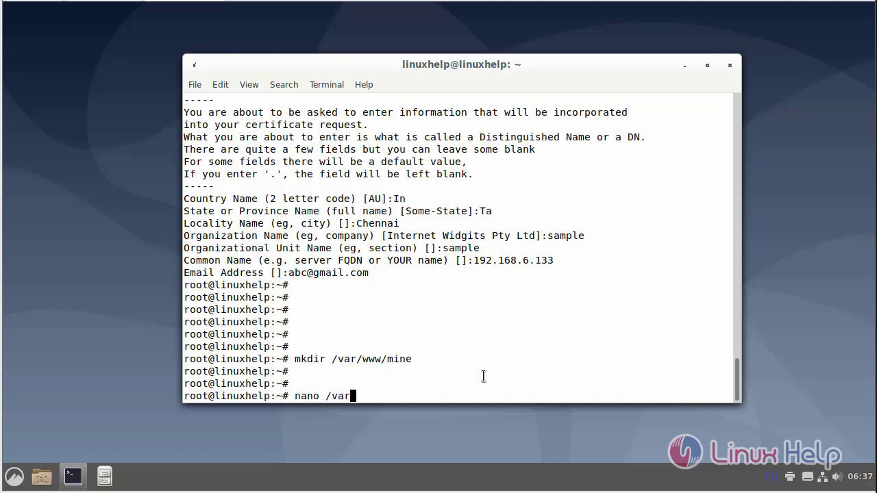
type("/www/")
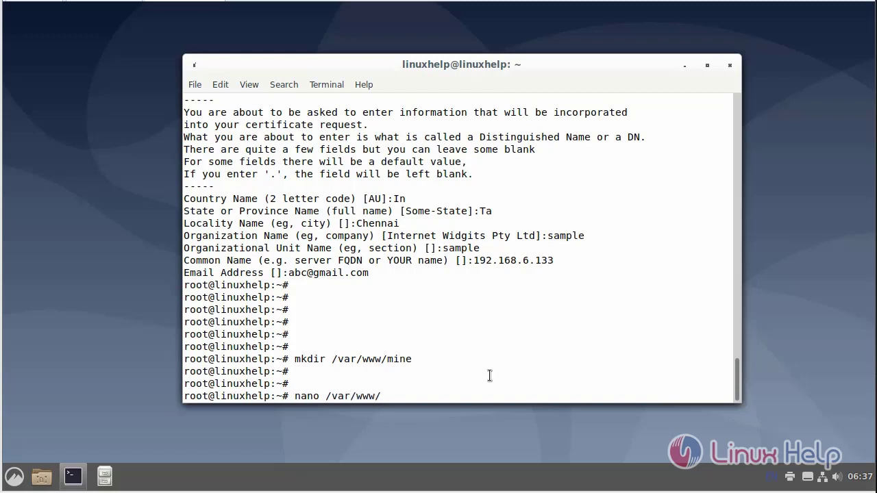
type("mine/index.php")
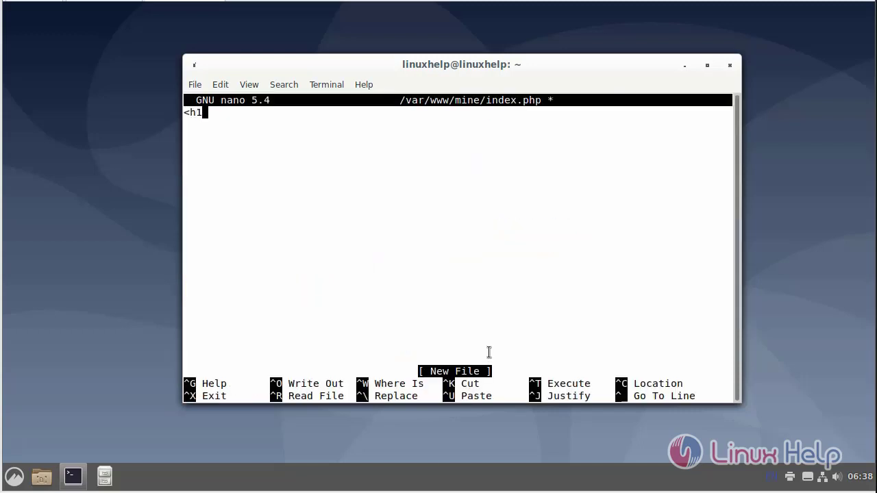
Write <h1> welcome to linux help </h1> into index.php, save and exit nano.
type(">")
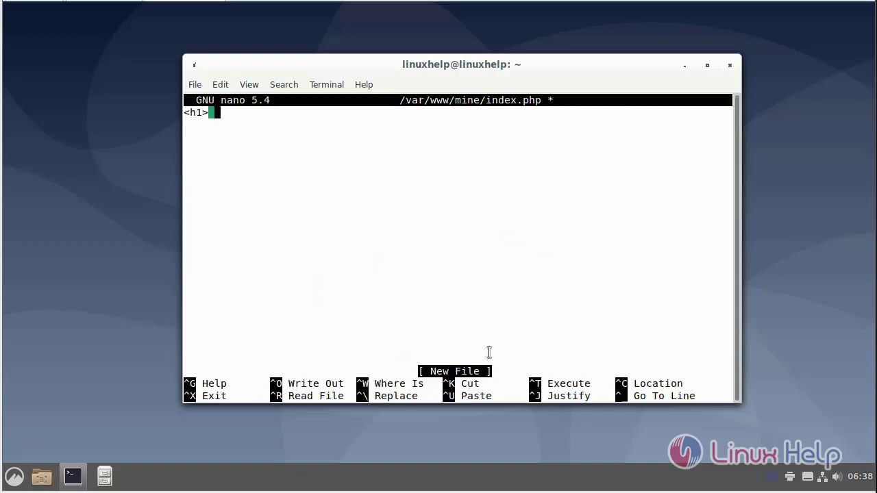
type("wel")
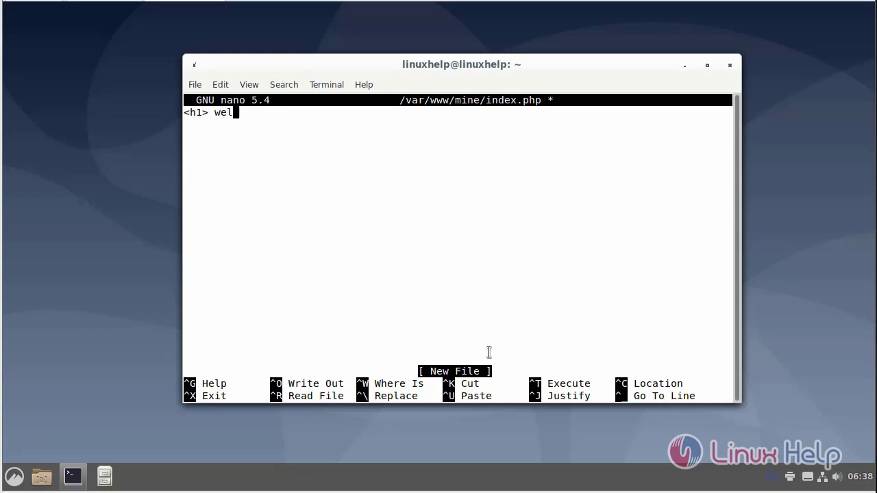
type("come to")
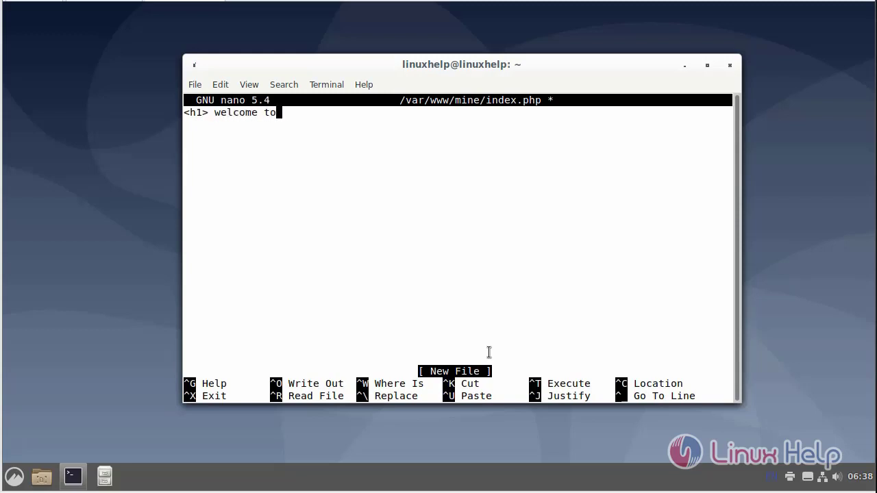
type("linux h")
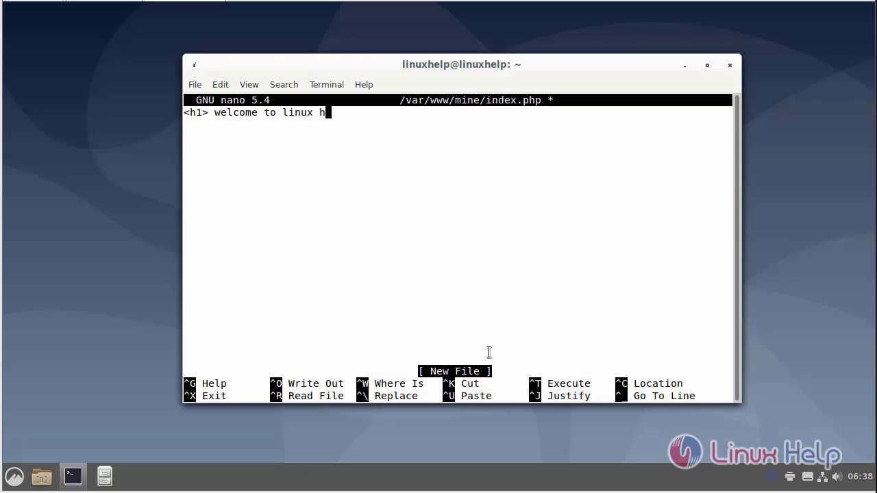
type("elp </")
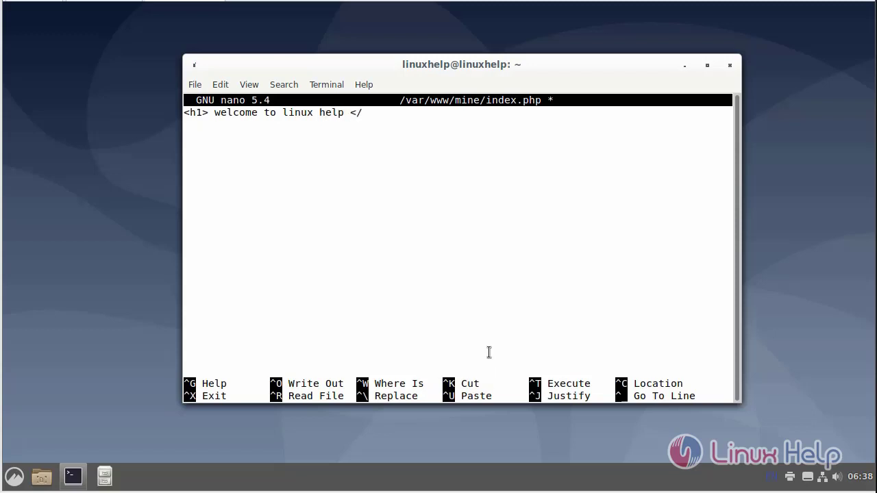
type("h1>")
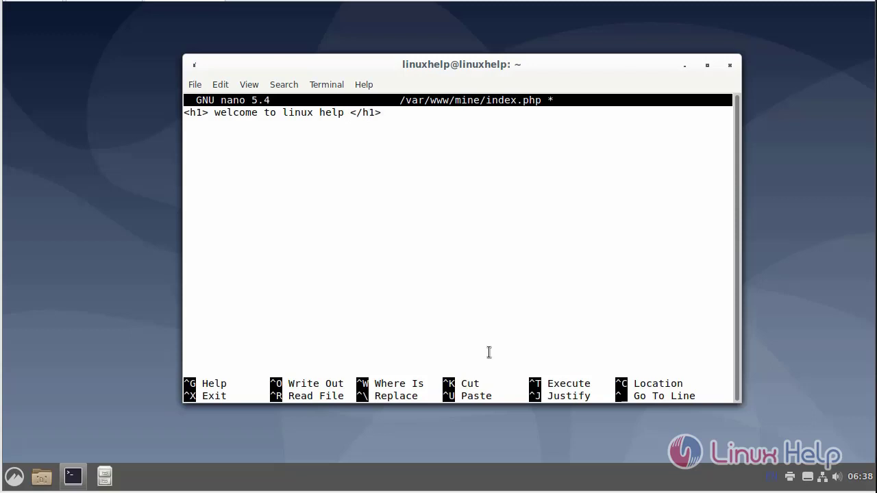
key("ctrl+x")
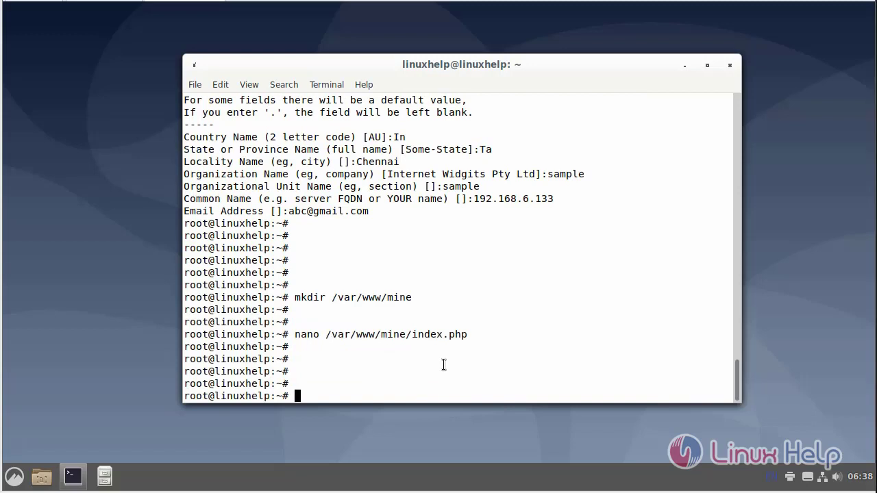
Run chown -R www-data:www-data /var/www/mine/ to hand the folder to www-data.
type("ch")
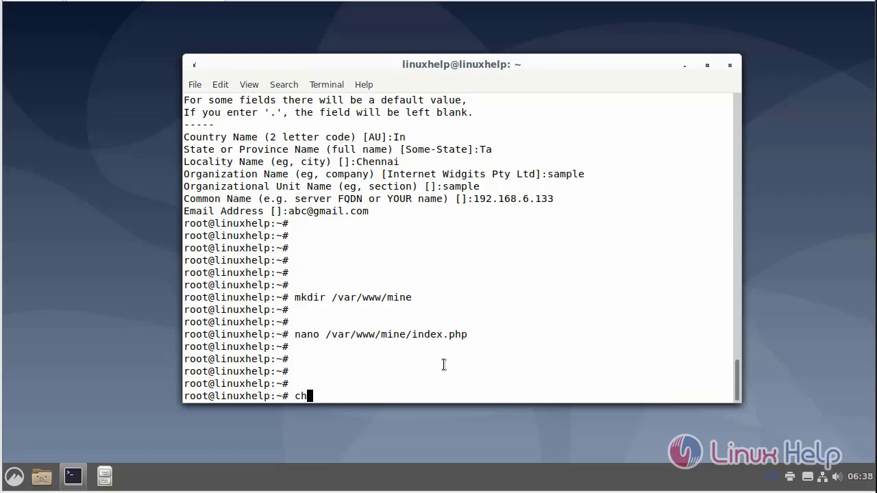
type("own -")
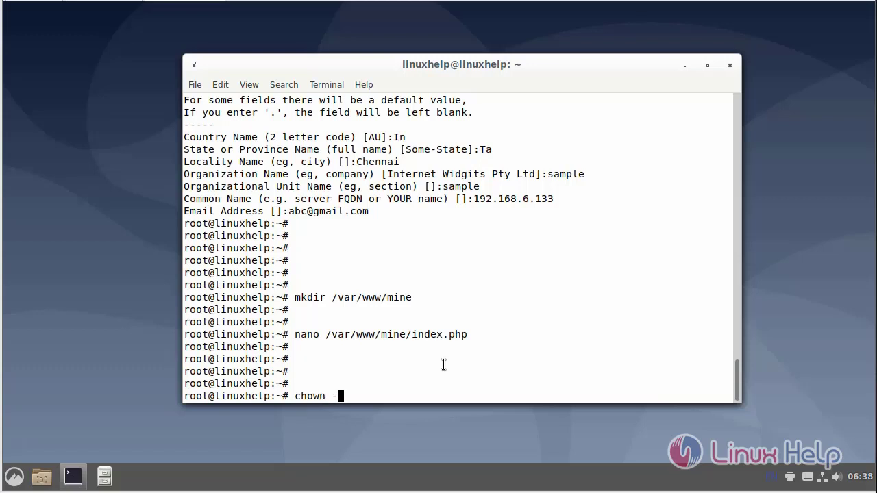
type("R w")
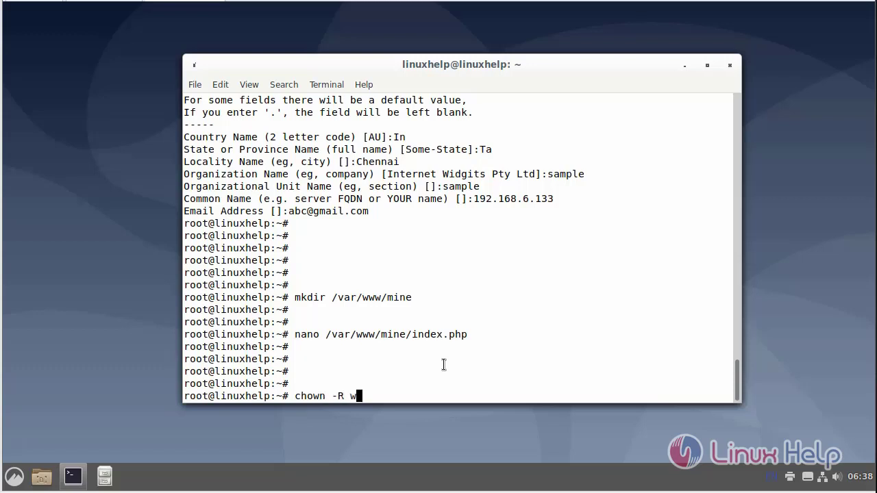
type("ww-data")
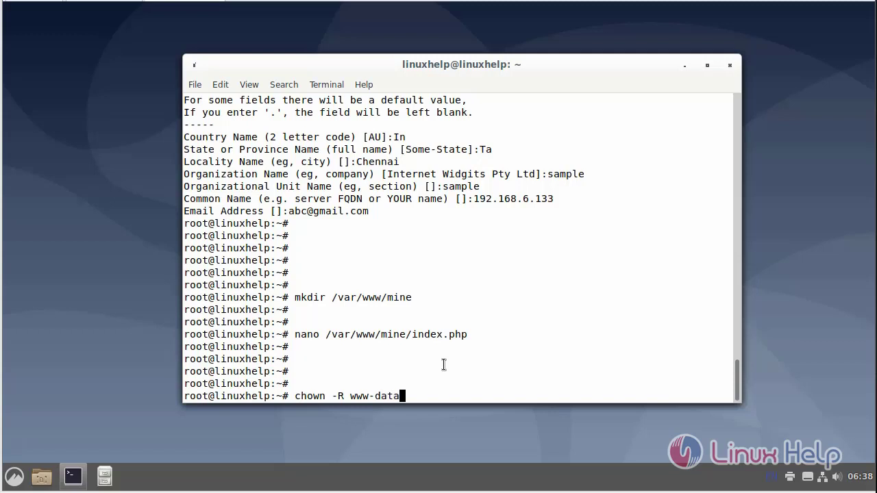
type(":w")
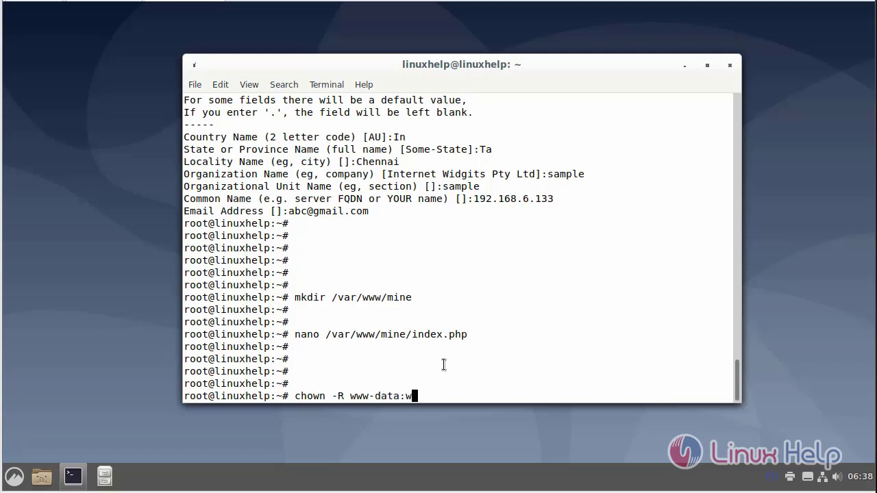
type("ww-d")
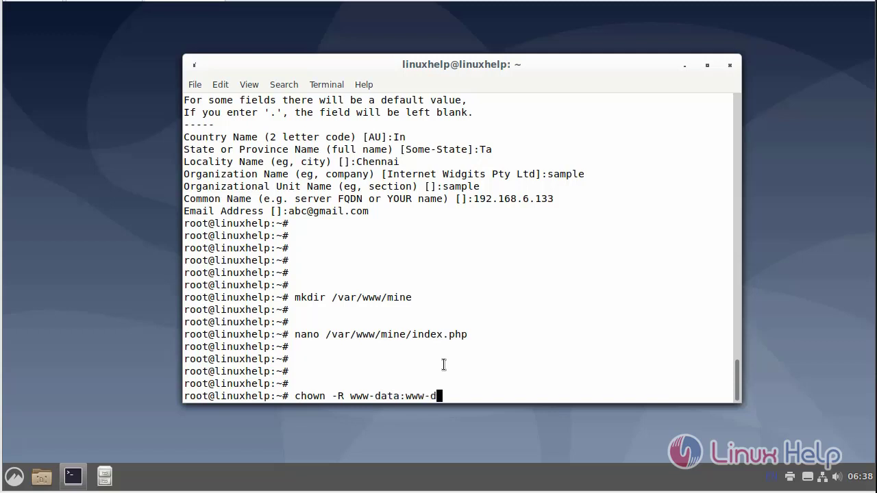
type("ata /va")
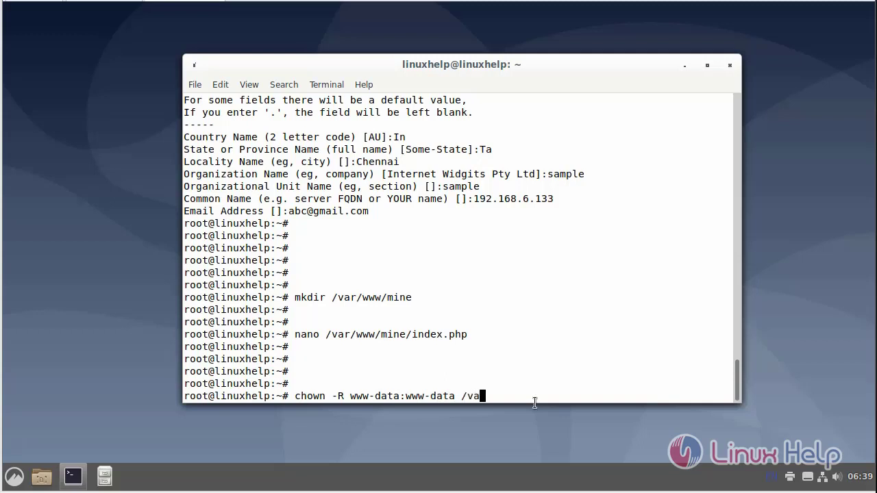
type("r/www/")
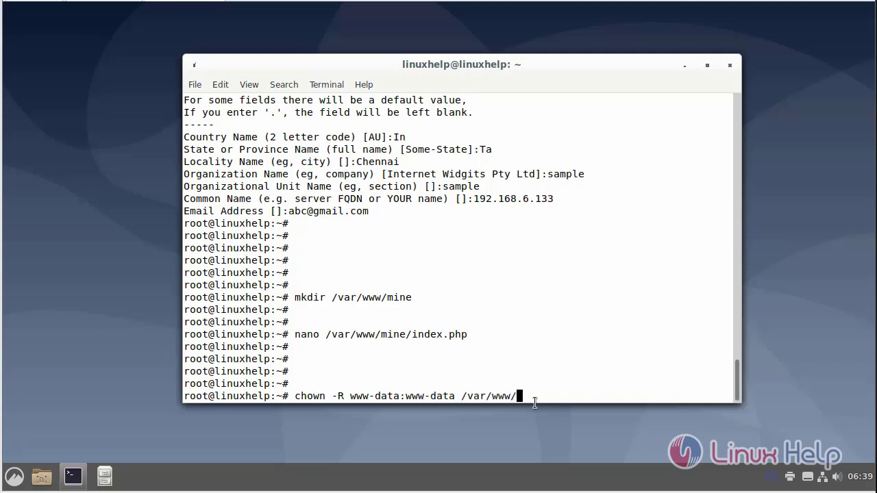
type("mine")
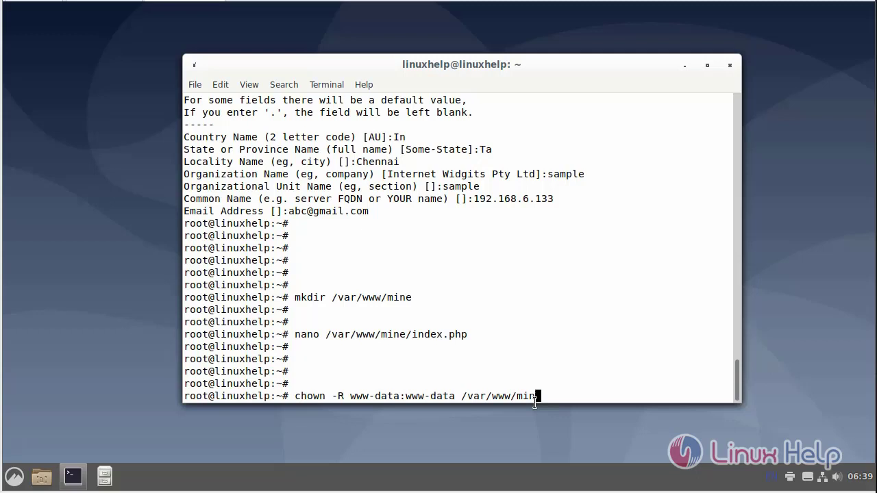
key("Return")
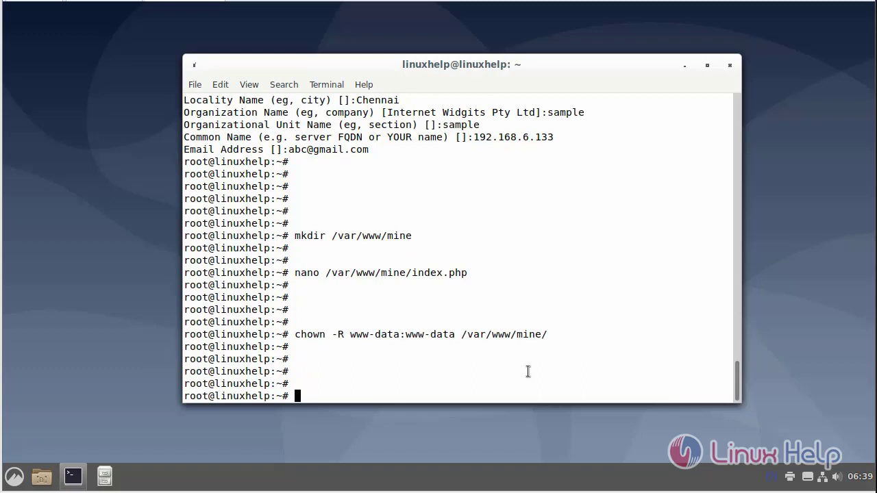
Run chmod -R 755 /var/www/mine/ to set recursive 755 permissions.
type("chm")
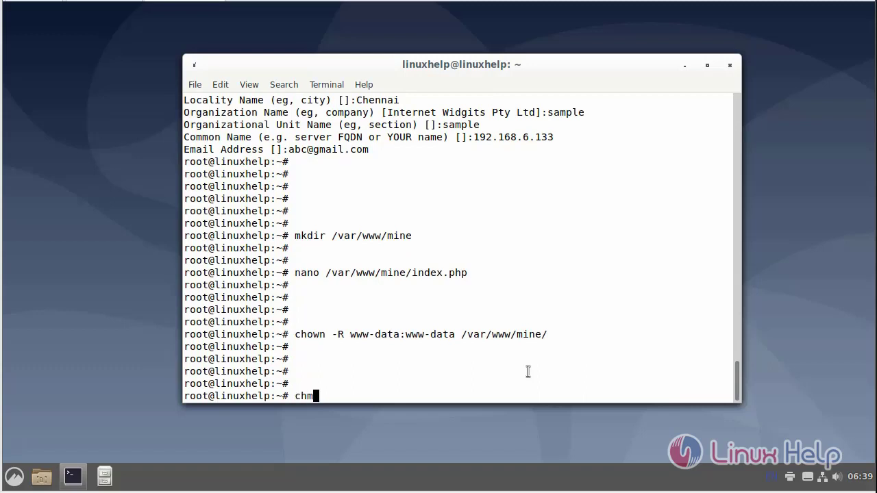
type("od -")
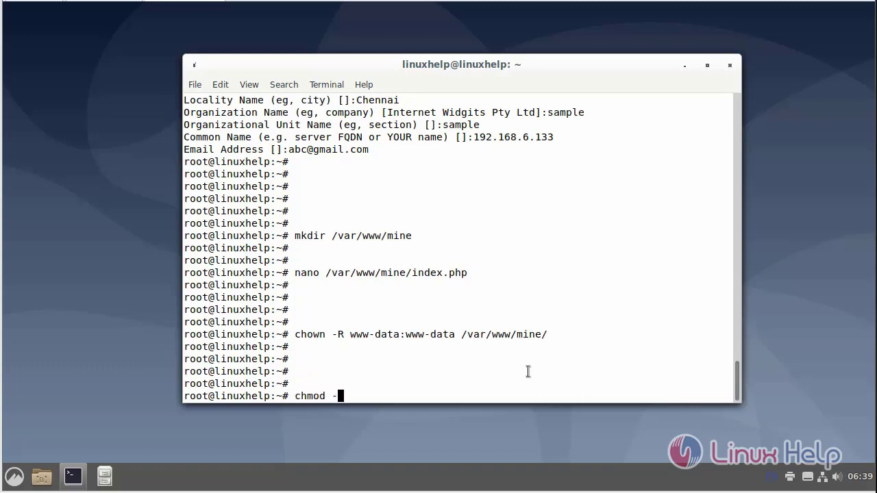
type("R 755")
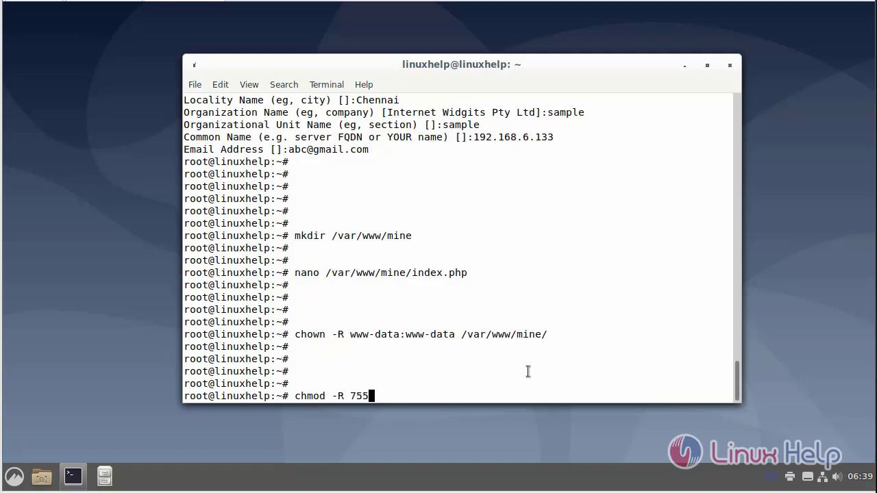
type("/")
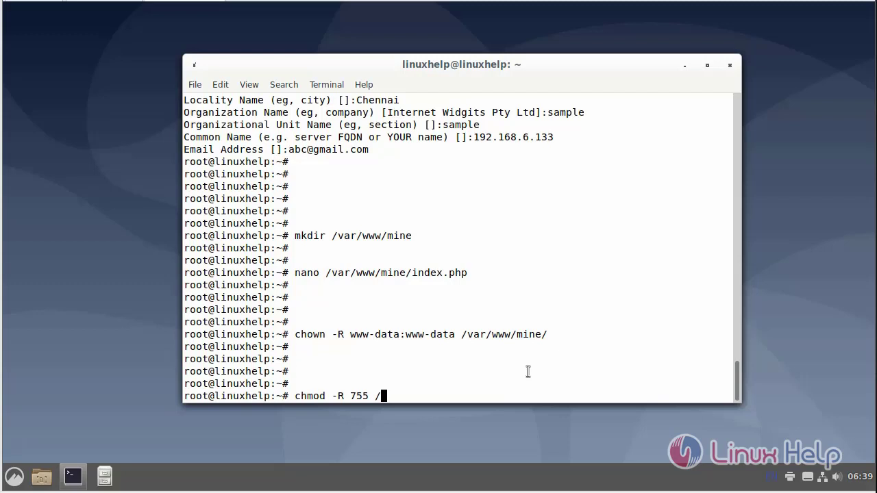
type("var/www/m")
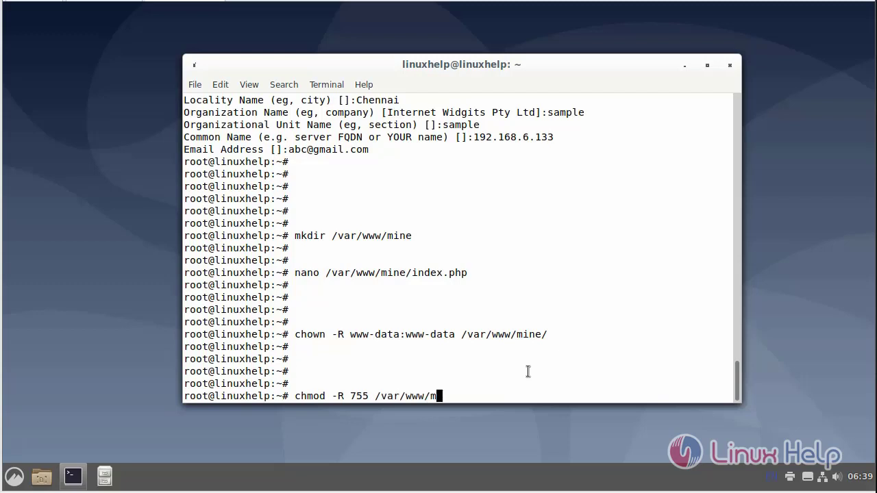
key("Return")
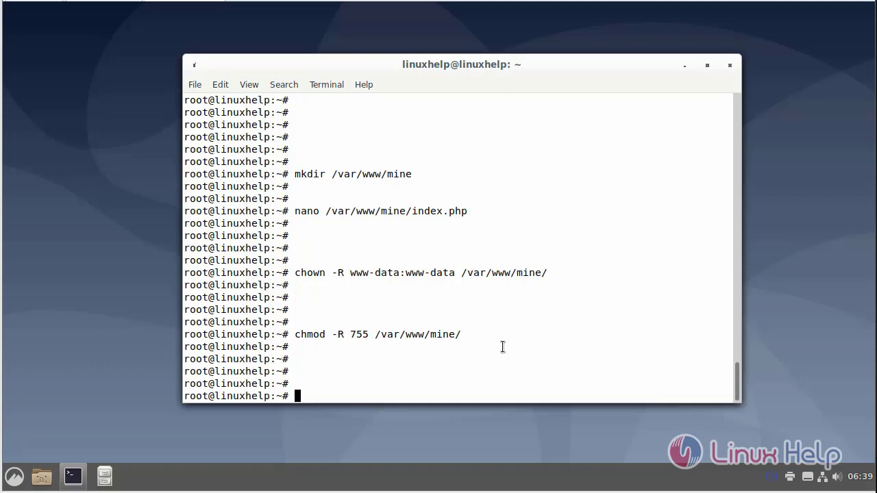
Start nano on a new /etc/apache2/sites-available/mine-ssl.conf file.
type("nano /")
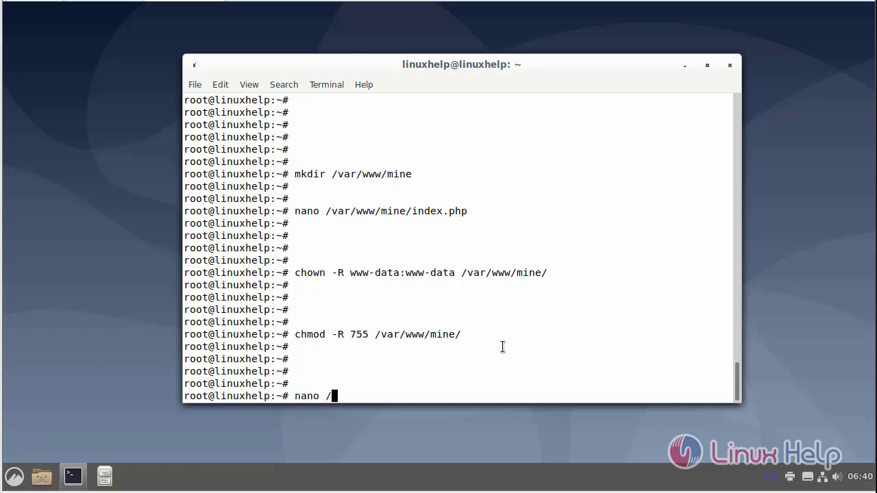
type("et")
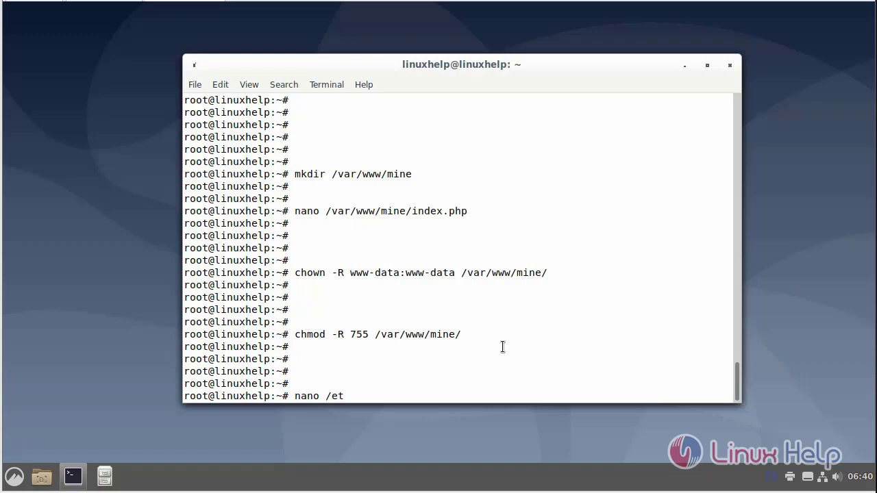
type("c/")
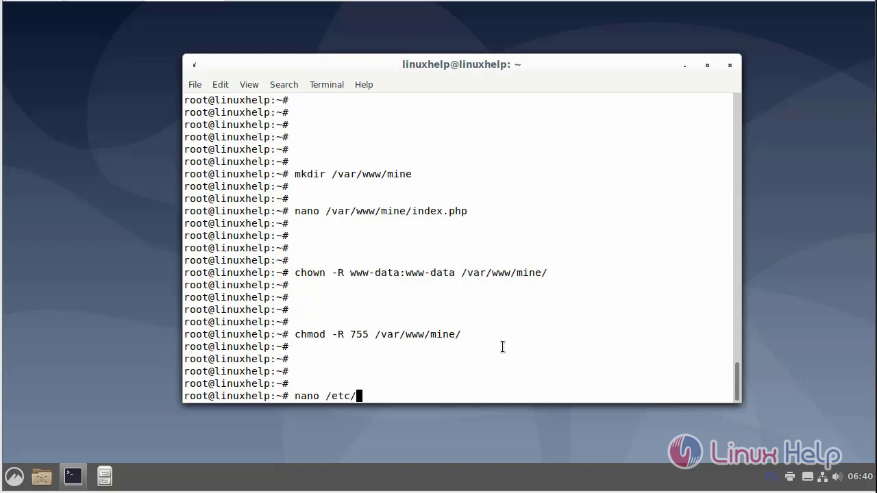
type("apache2/")
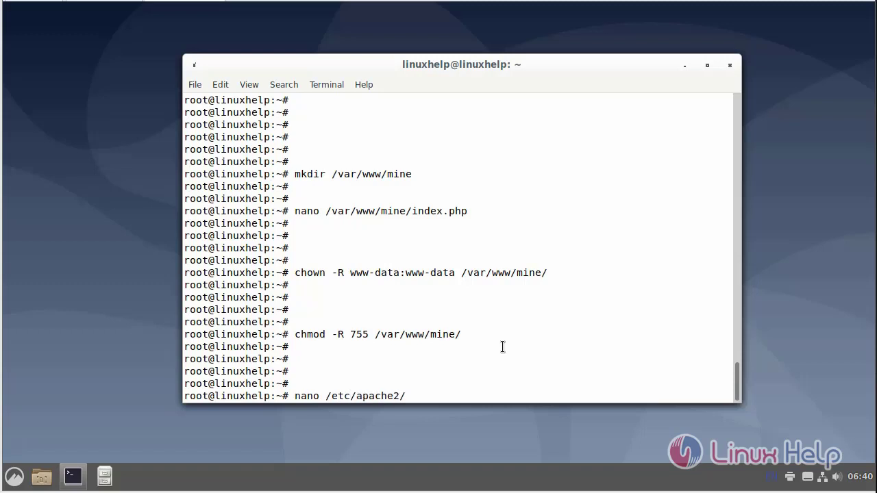
type("sit")
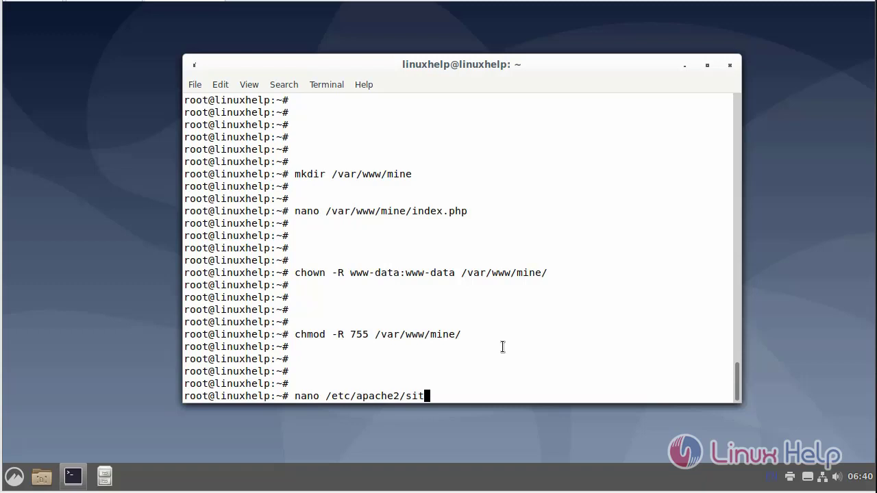
type("es-")
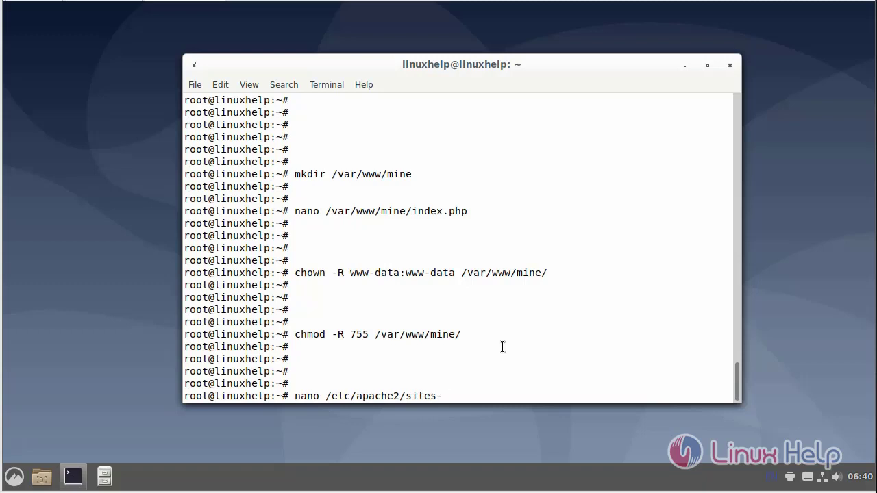
type("available/")
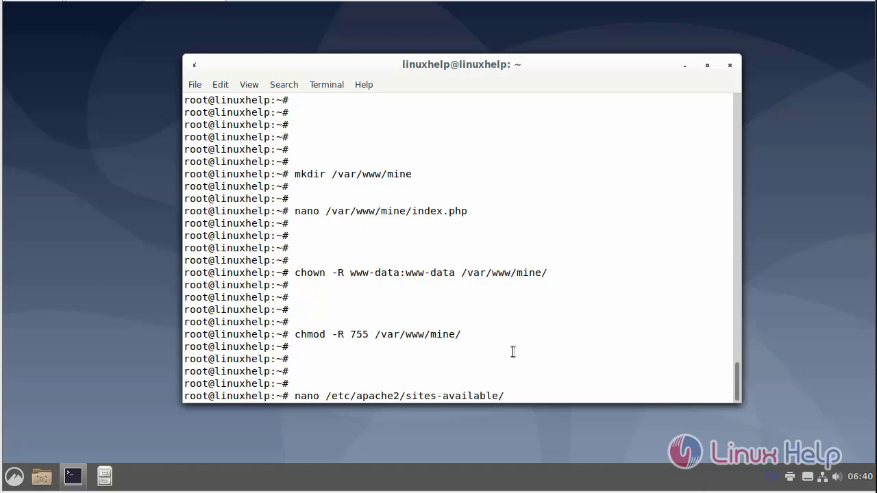
type("mine")
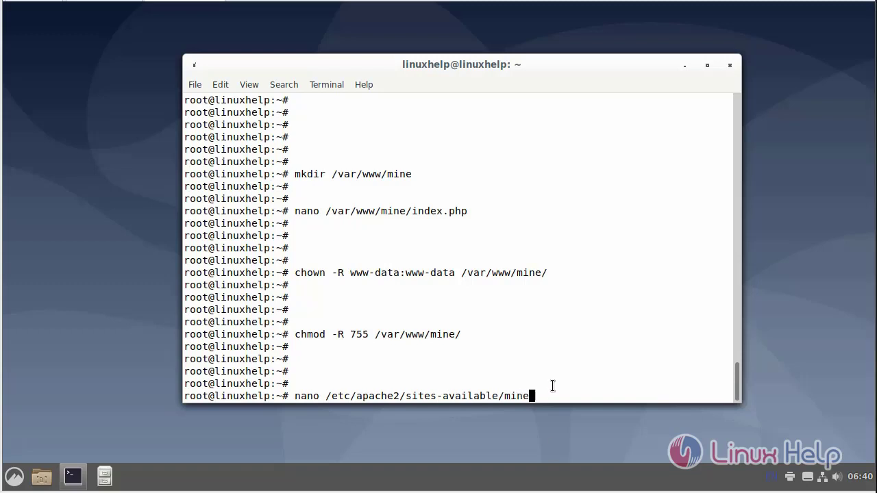
type("-ss")
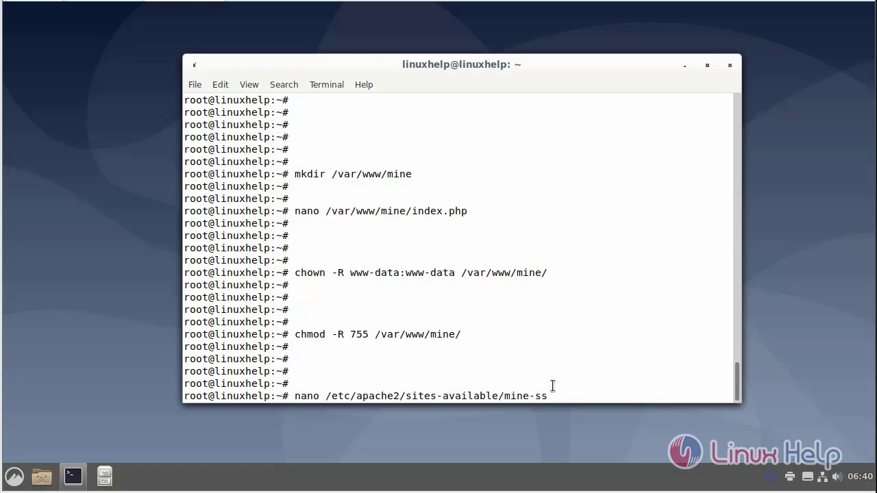
type("l.co")
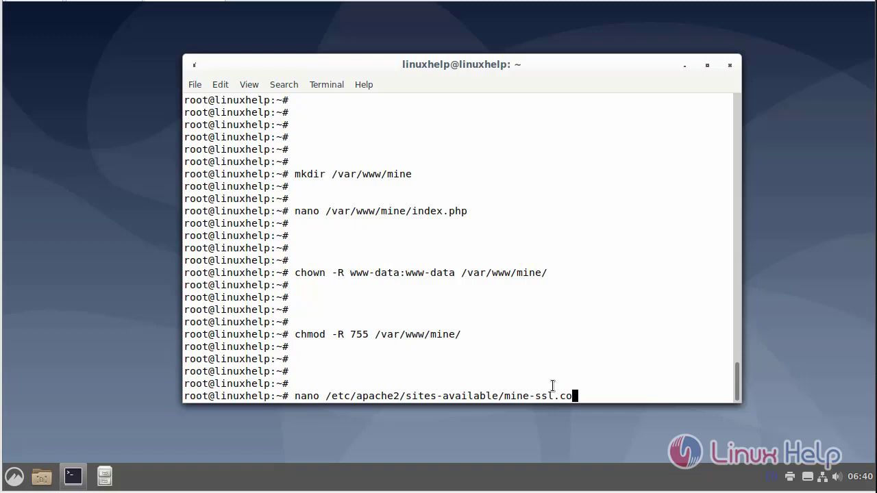
key("Return")
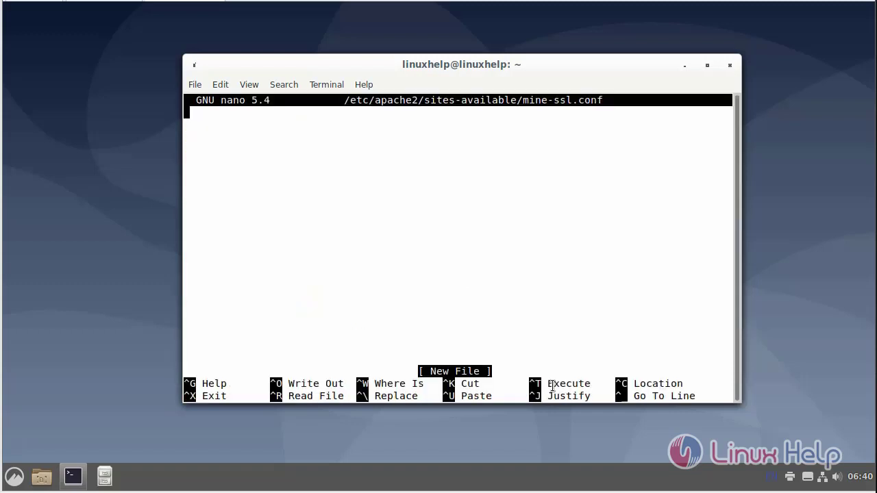
mouse_move(390, 199)
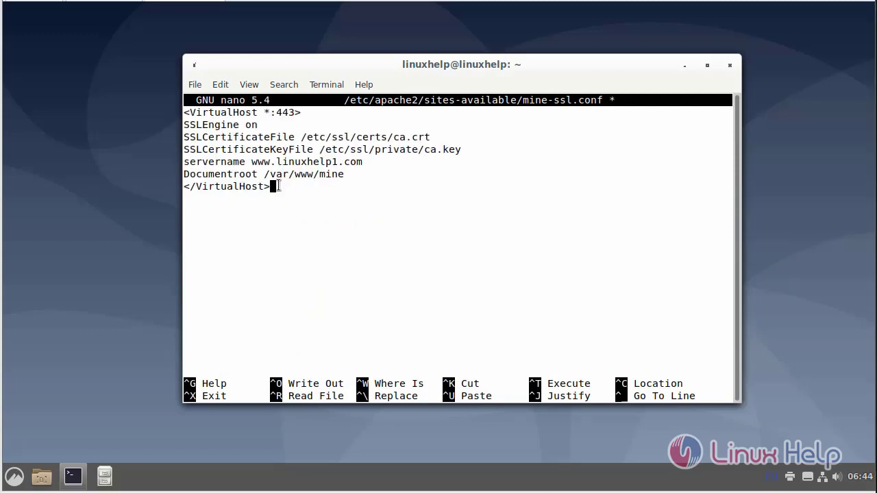
Save the port-443 VirtualHost with ca.crt, ca.key and /var/www/mine root, then exit nano.
key("ctrl+x")
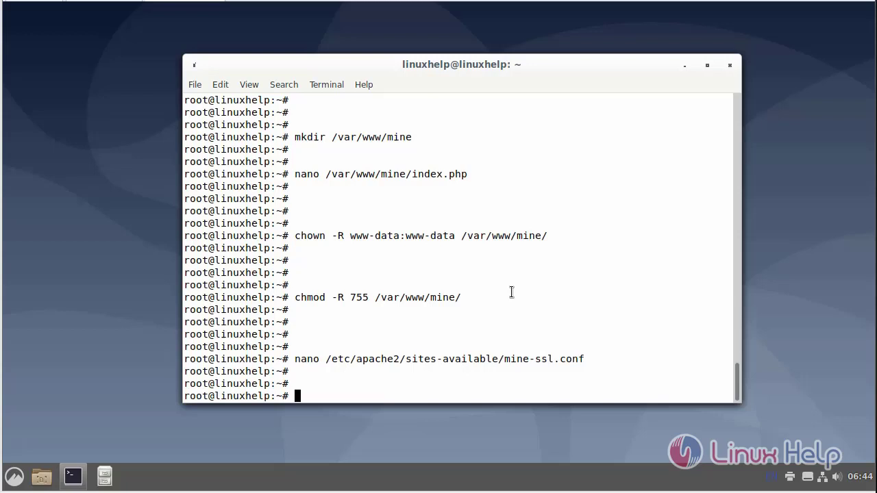
Run a2ensite mine-ssl.conf, which reports Apache needs a reload to activate the site.
type("a")
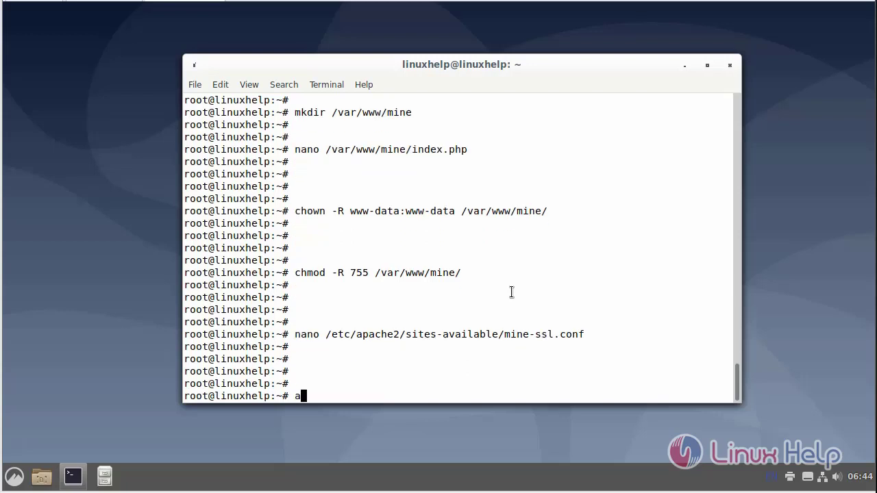
type("2e")
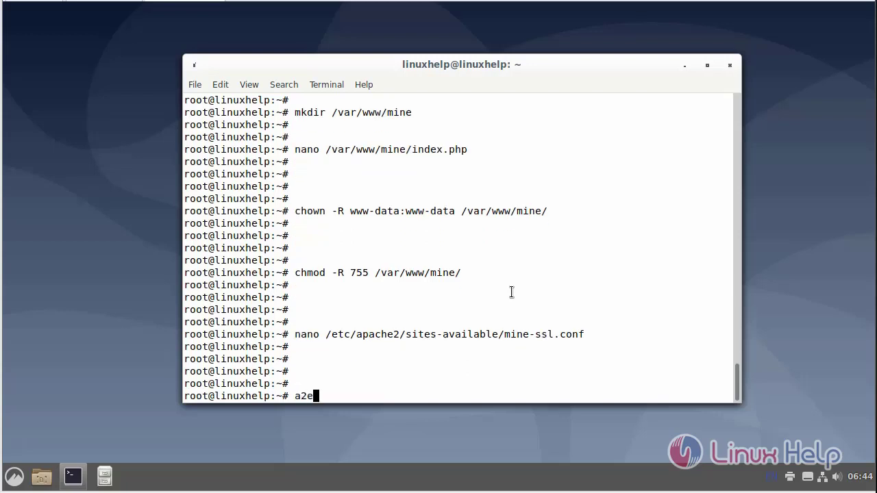
type("nsite")
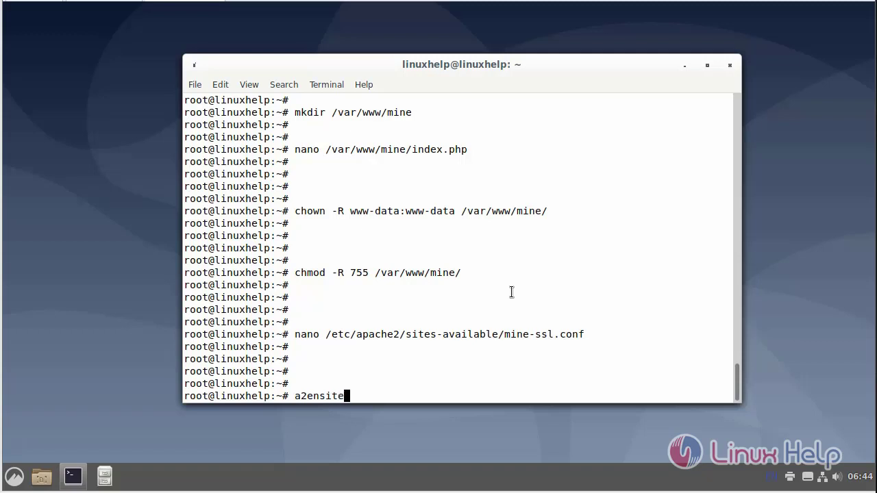
type("mine")
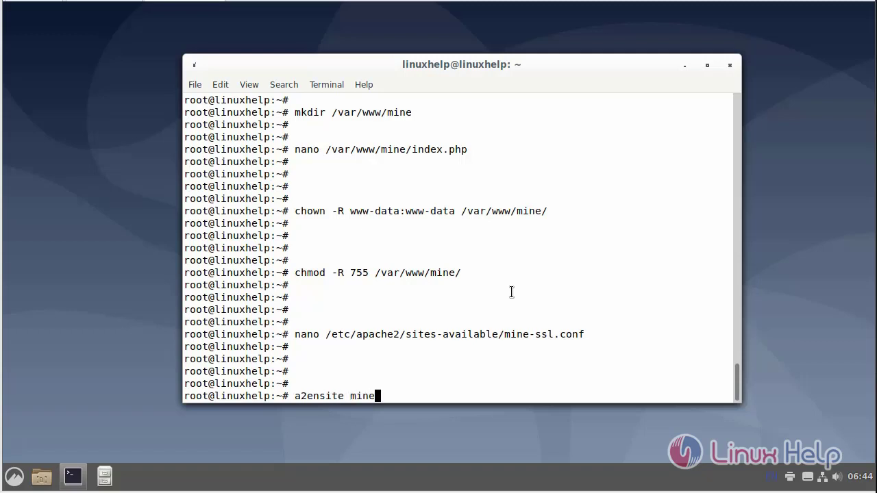
type("-ssl")
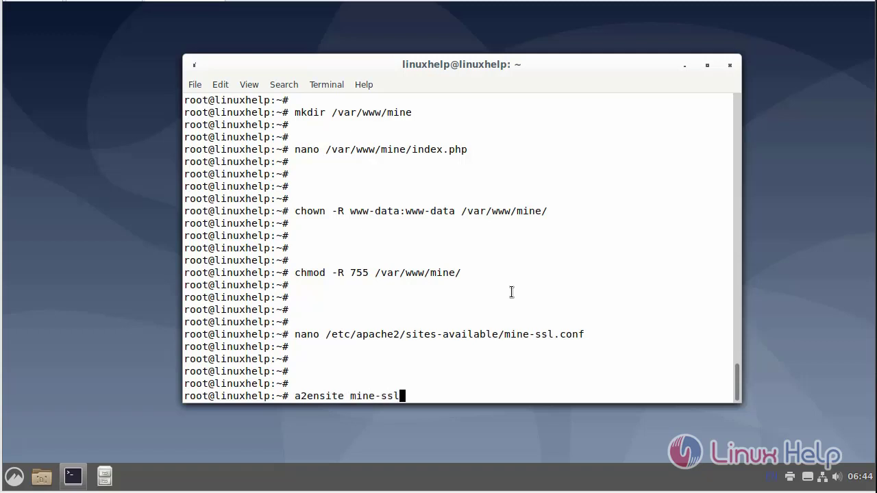
type(".co")
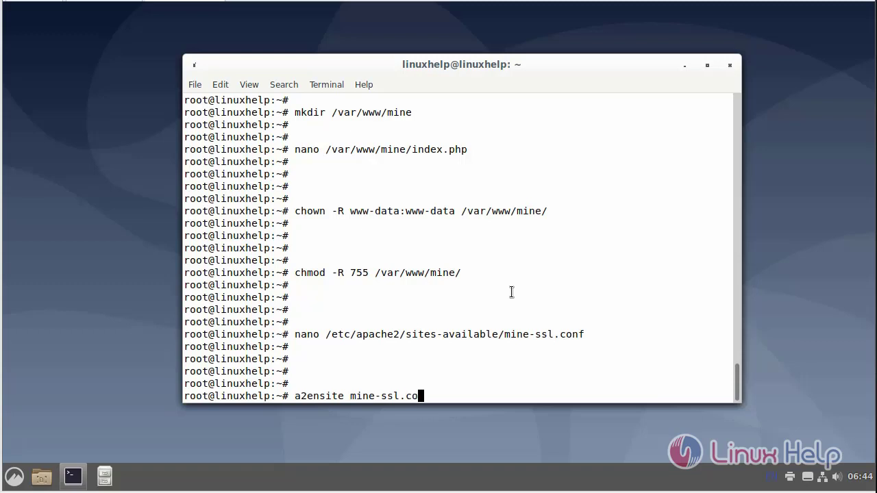
key("Return")
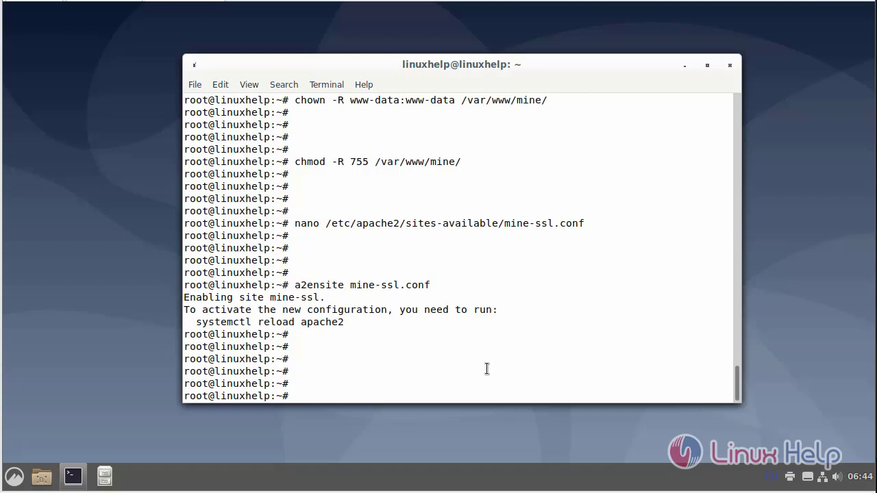
Run a2dissite default-ssl.conf, which reports the default-ssl site is already disabled.
type("a2")
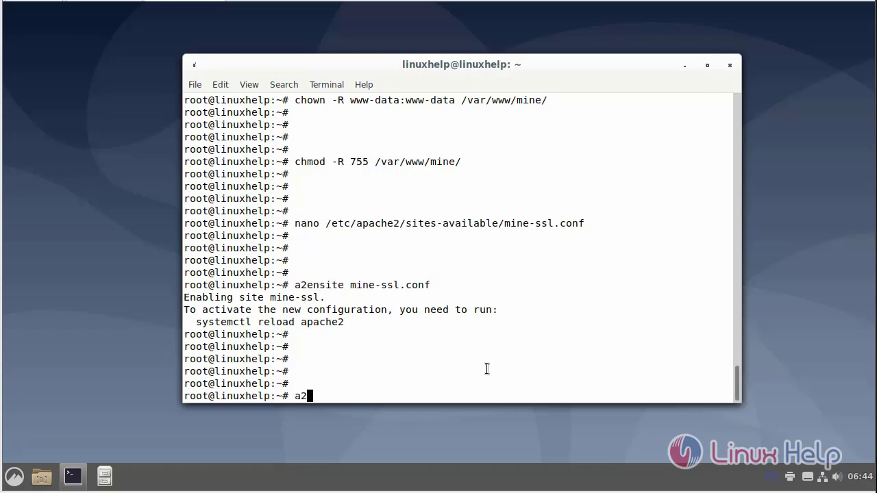
type("dis")
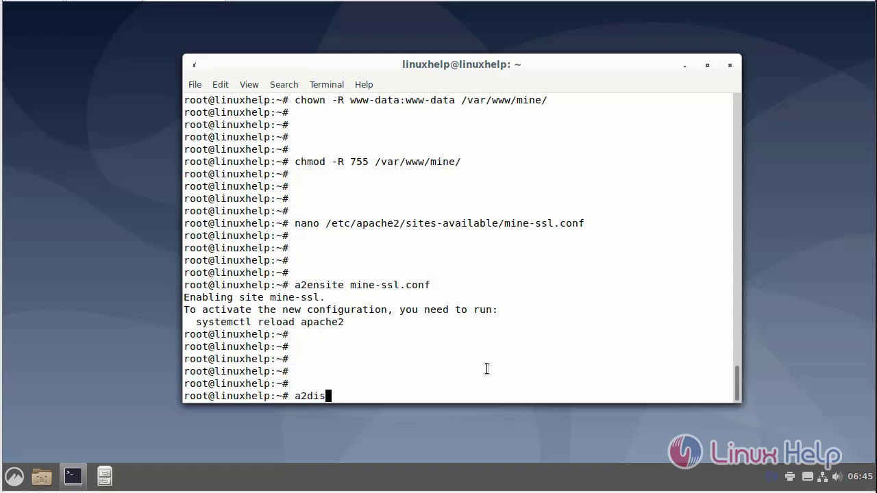
type("site")
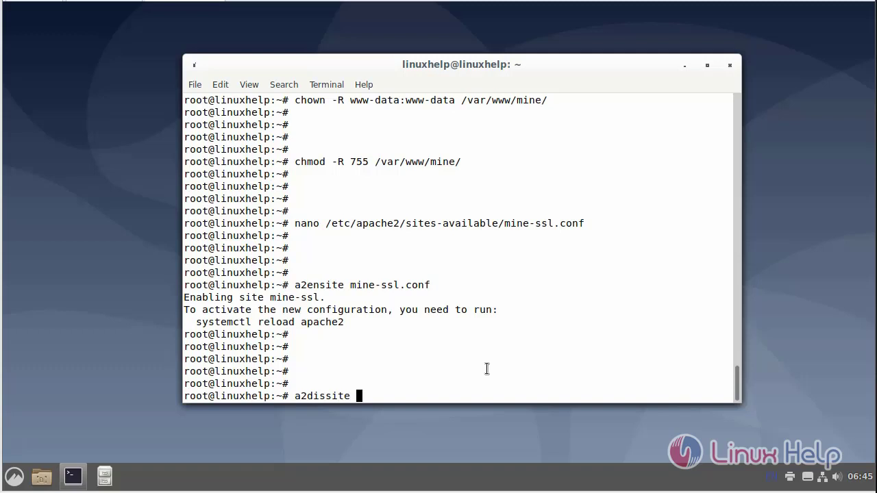
type("default")
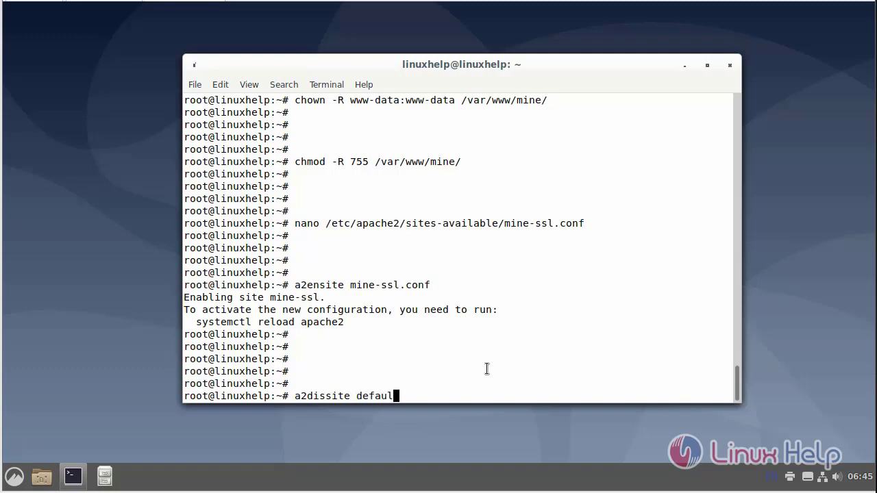
type("-")
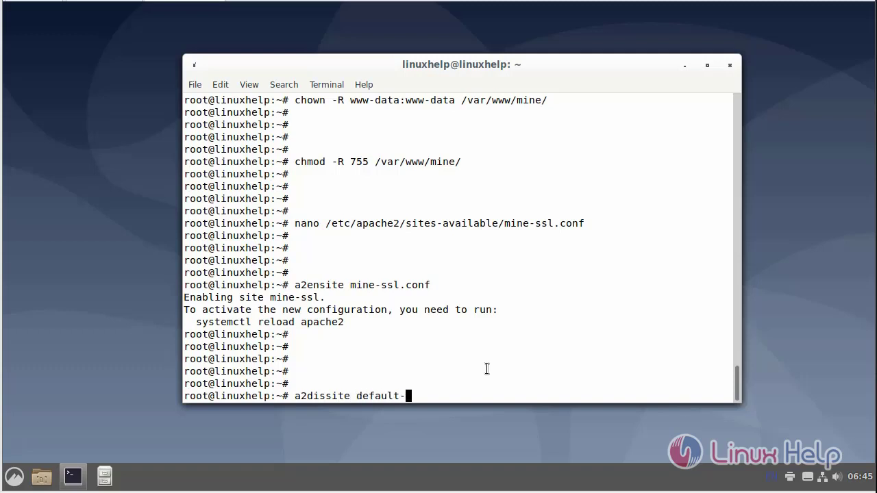
type("ssl.c")
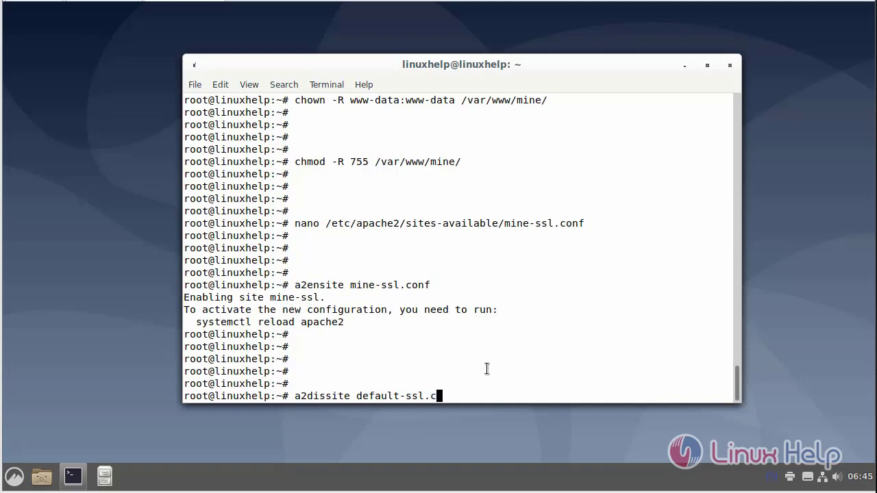
key("Return")
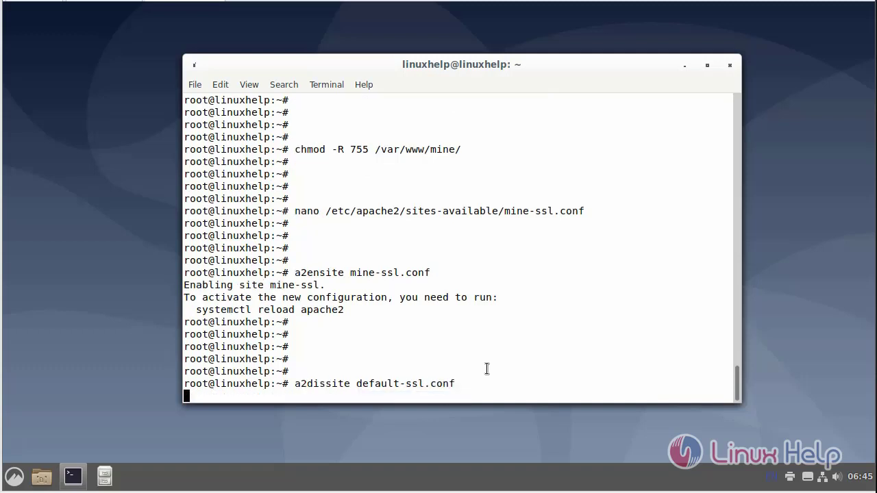
key("Return")
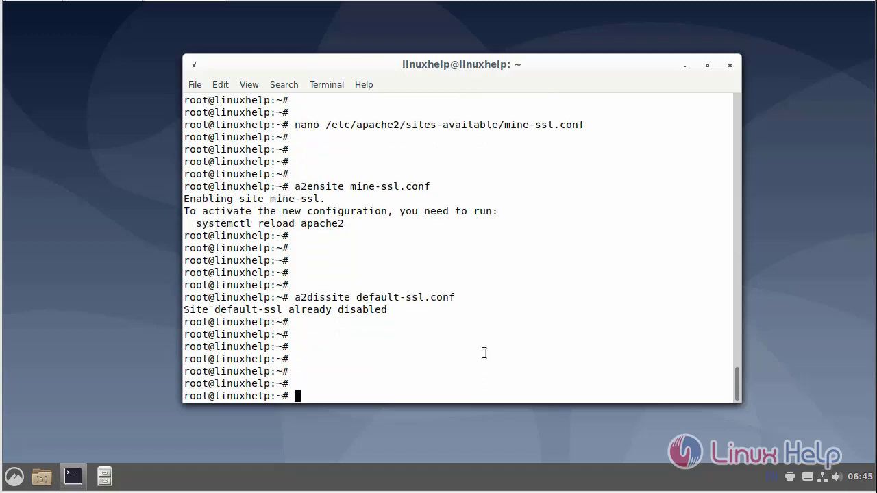
Enable Apache's ssl module with a2enmod ssl.
type("a2")
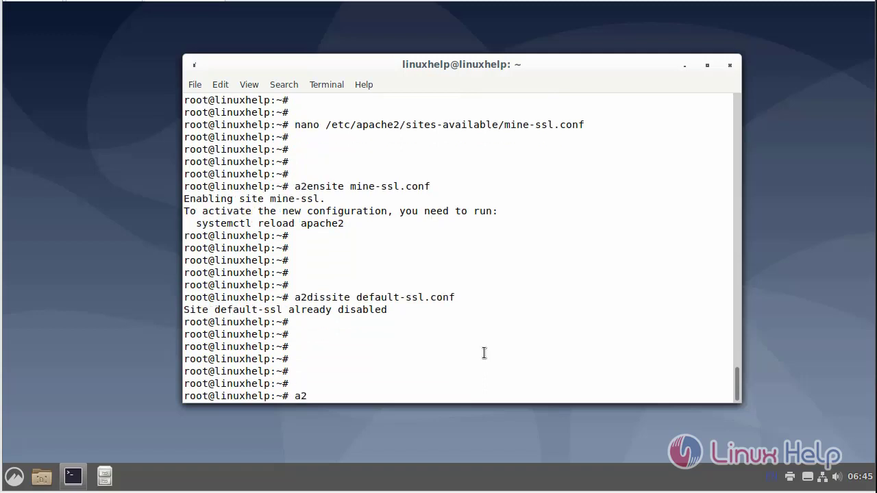
type("enmod")
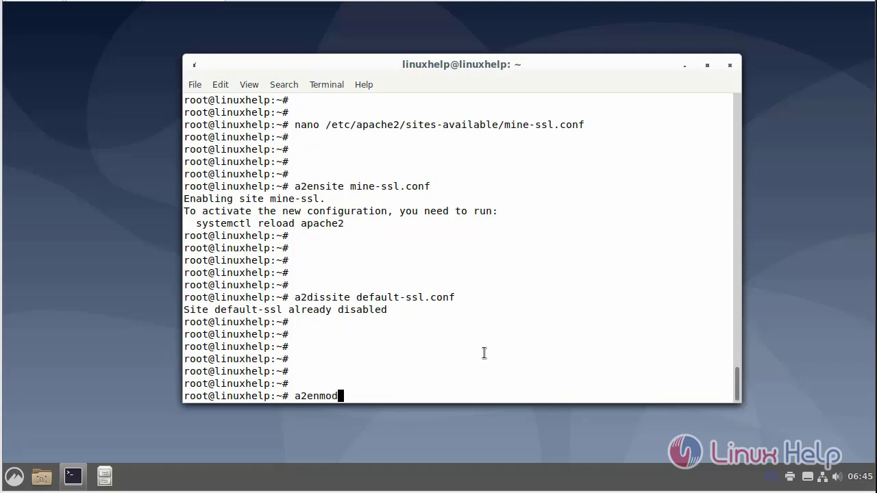
key("Return")
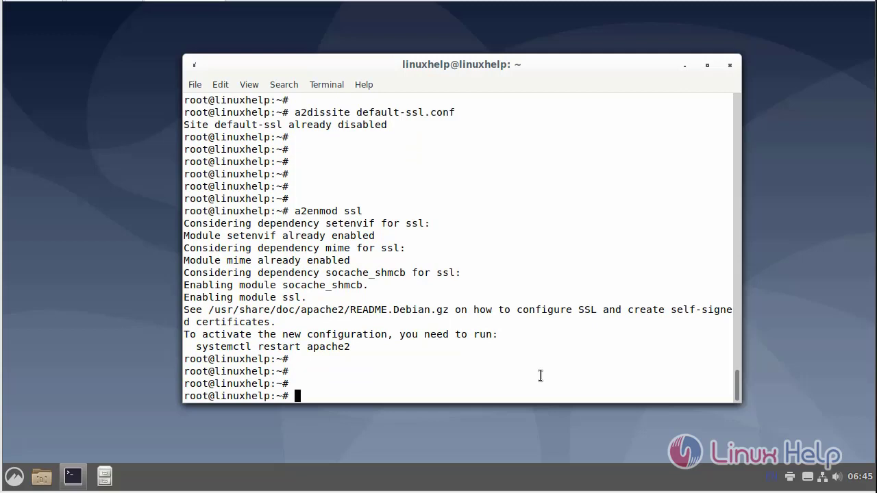
Restart the apache2 service with systemctl so the new configuration applies.
type("system")
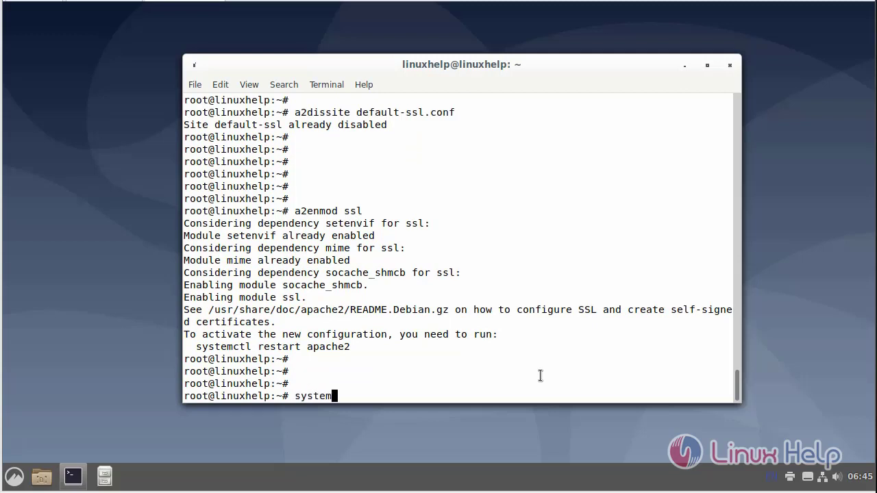
type("ctl")
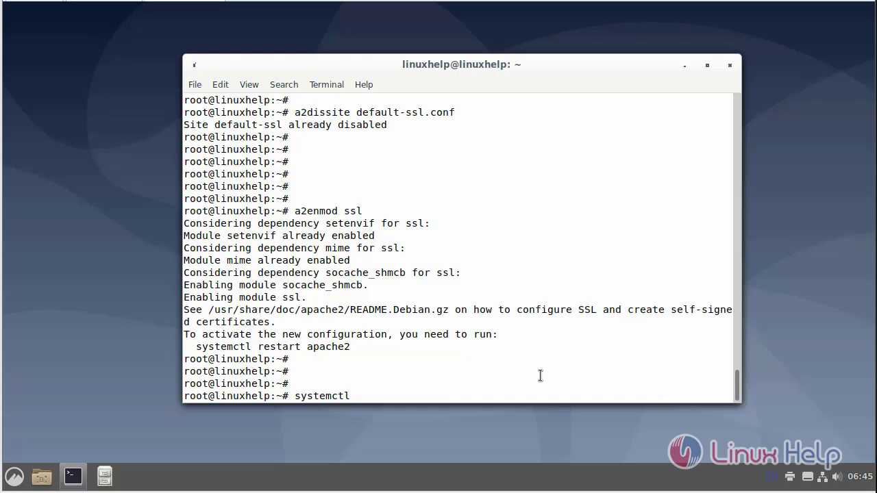
type("rest")
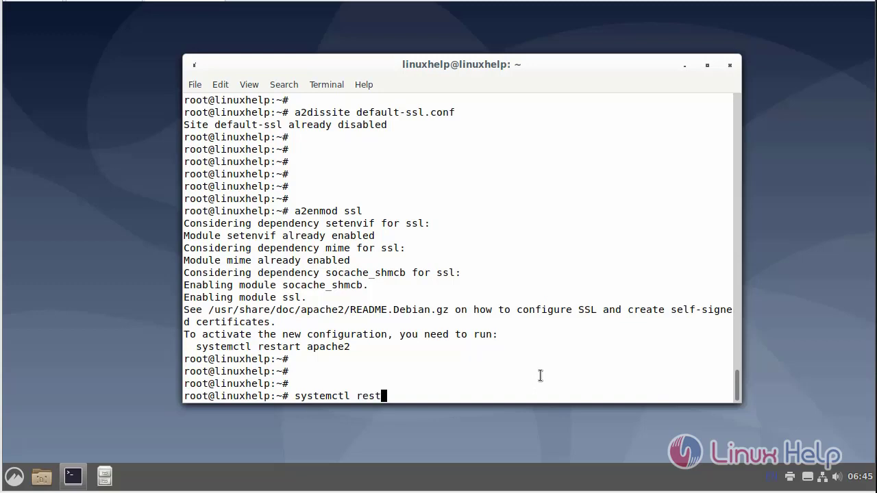
type("art apa")
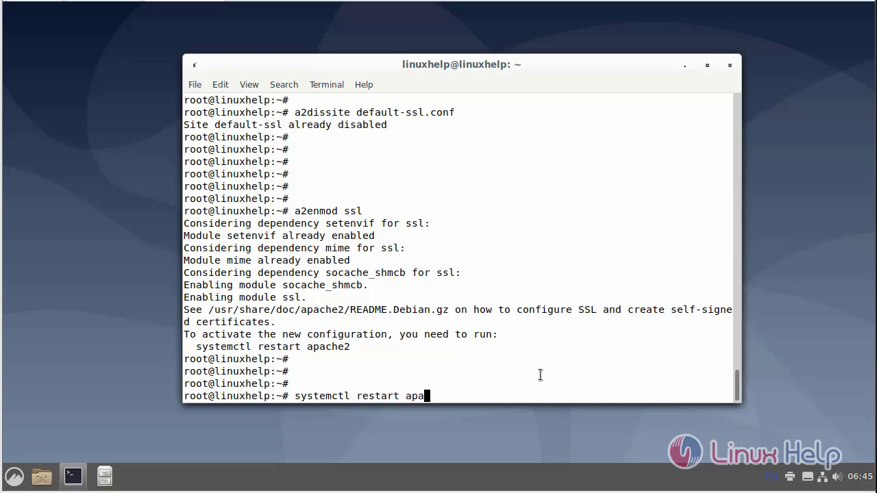
type("che2")
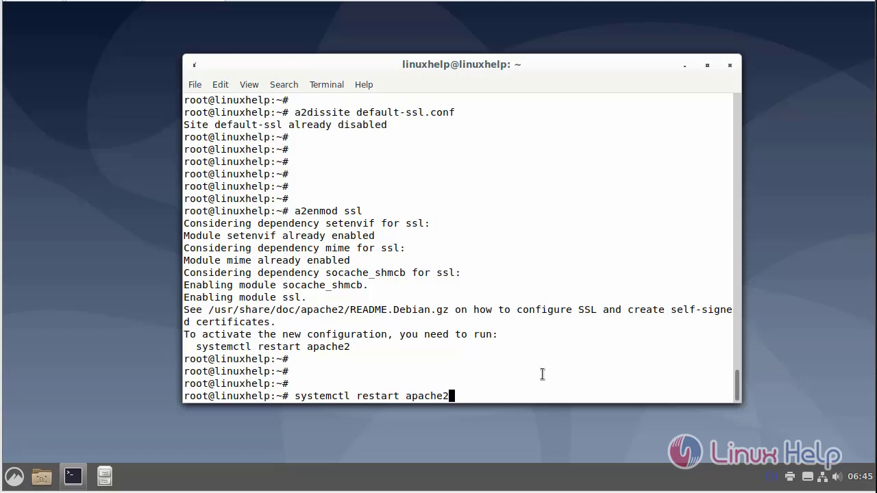
key("Return")
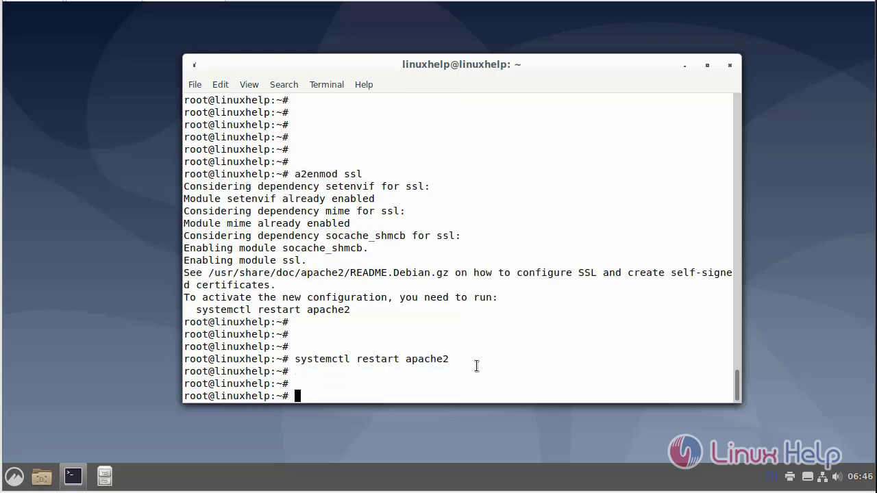
mouse_move(14, 477)
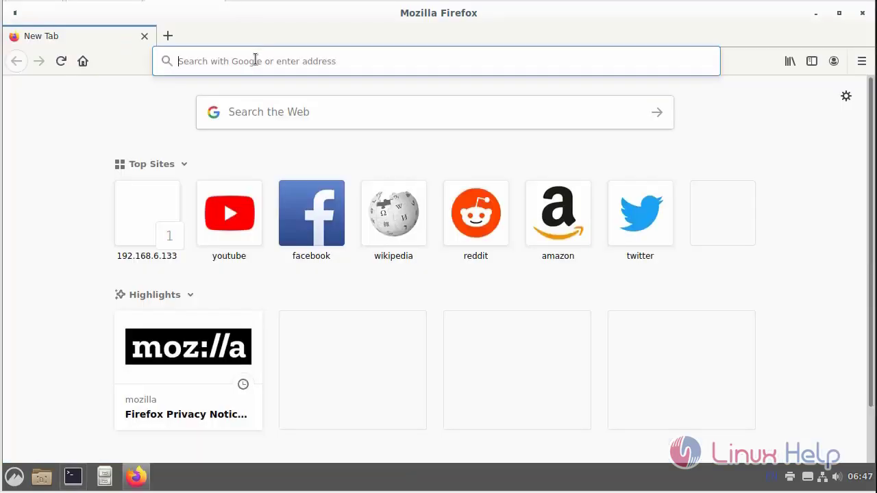
type("http")
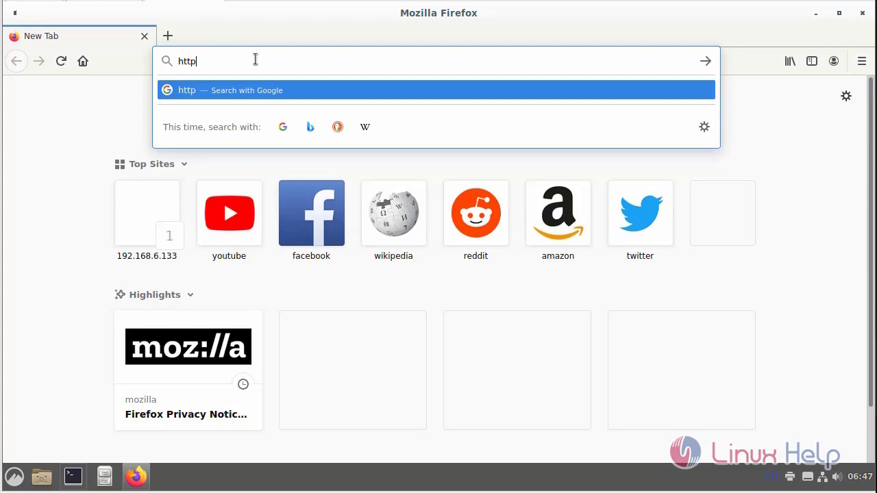
type("s://l")
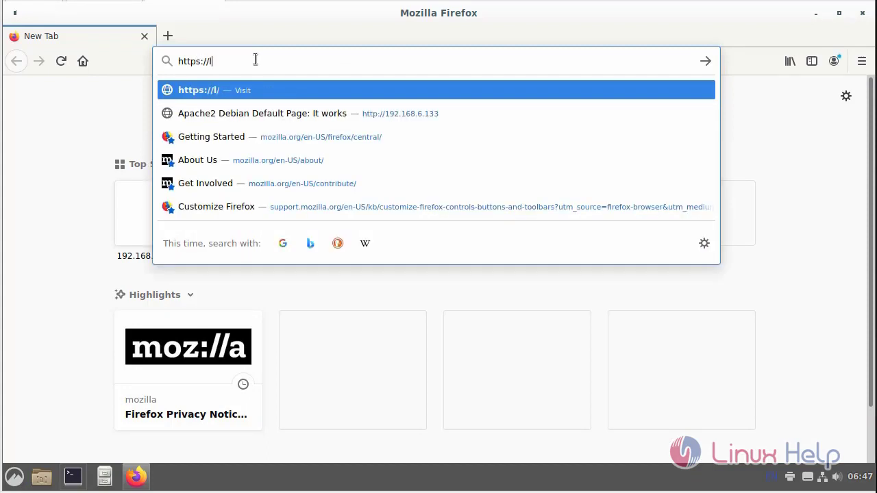
type("inuxhel")
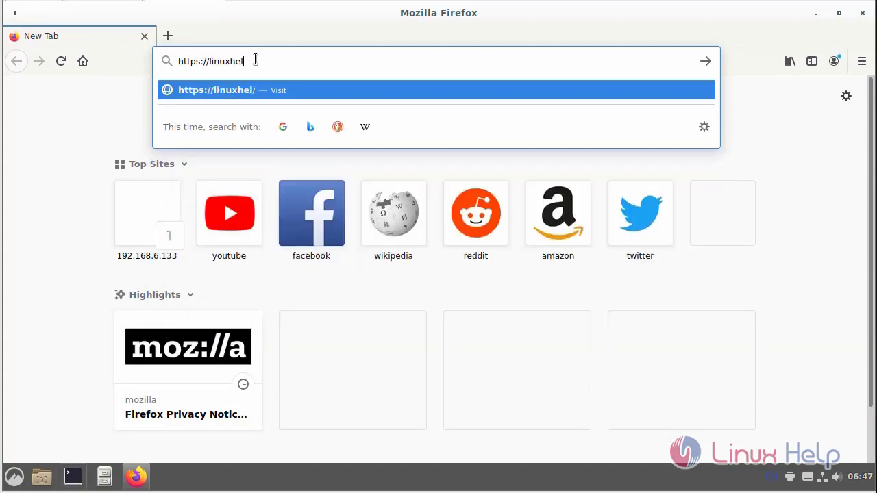
type("p")
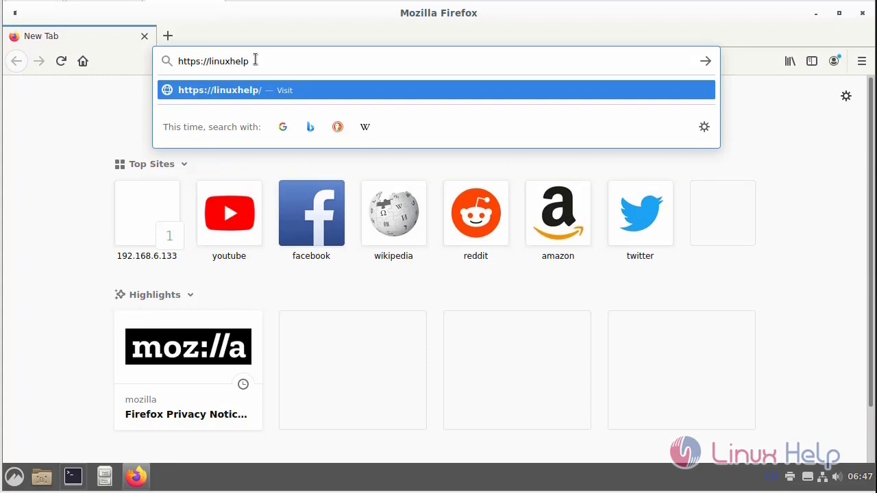
type("1.com")
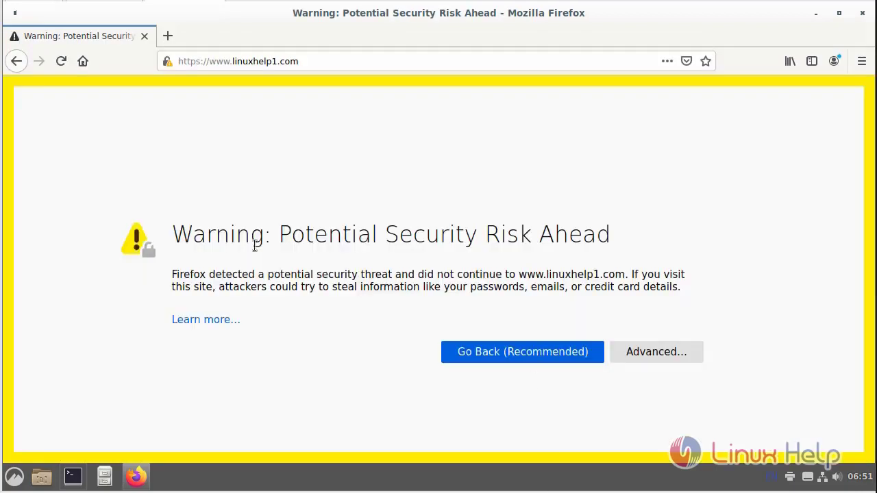
mouse_move(325, 254)
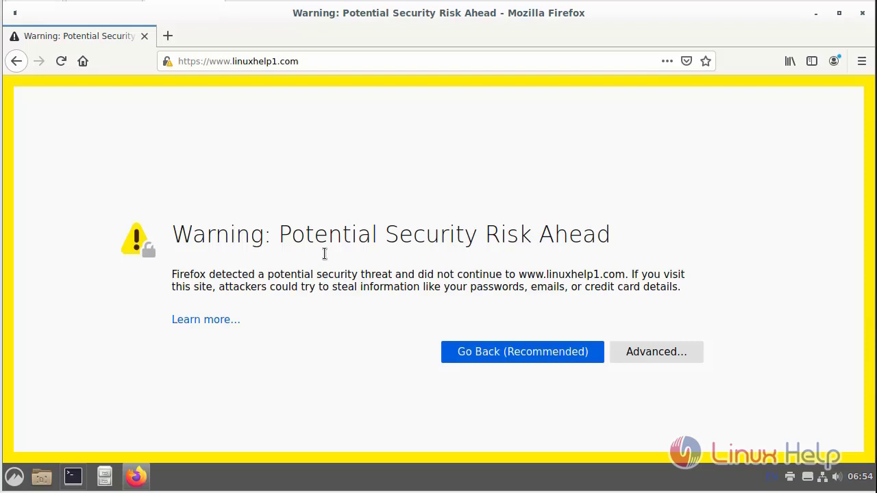
mouse_move(655, 358)
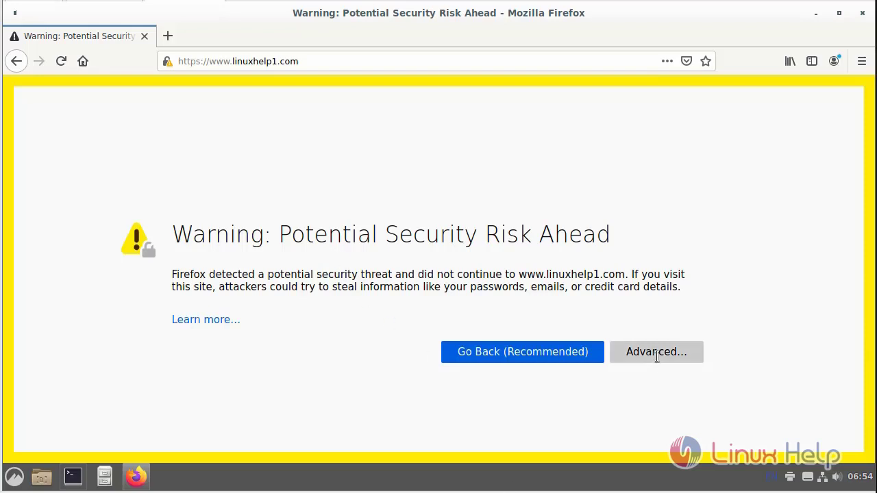
Accept the self-signed certificate risk via Advanced so 'welcome to linux help' loads.
left_click(655, 351)
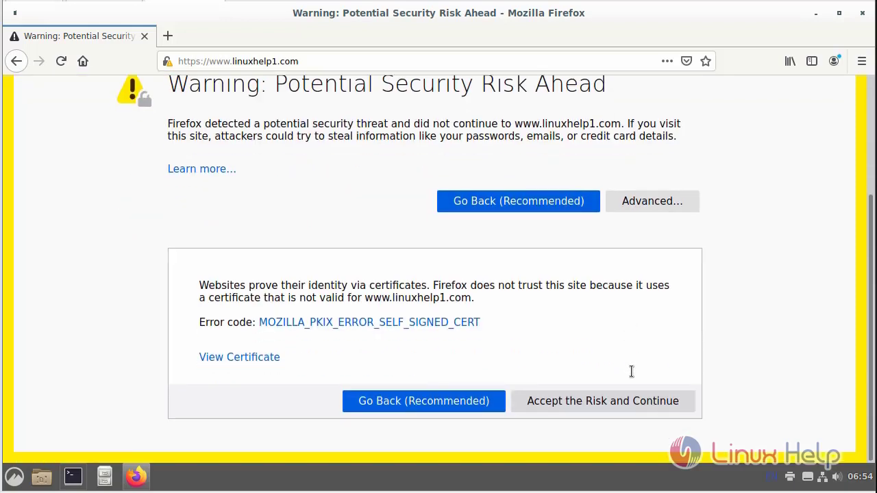
mouse_move(603, 400)
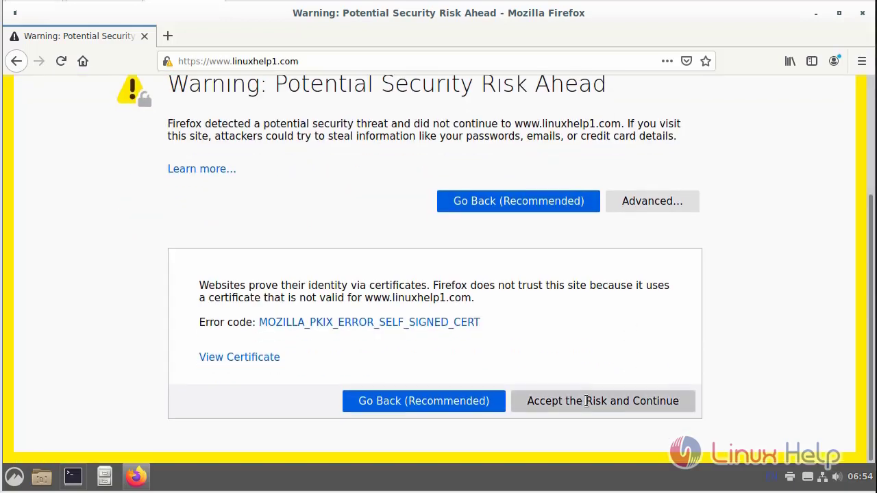
left_click(603, 400)
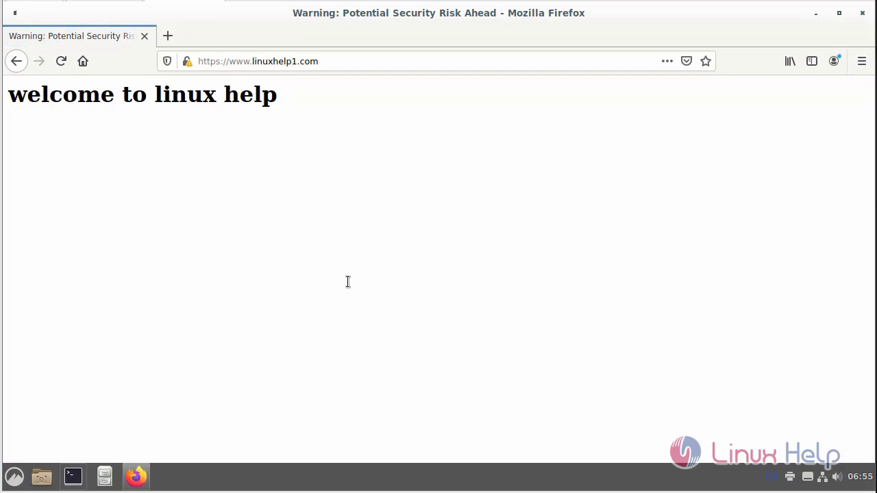
mouse_move(375, 343)
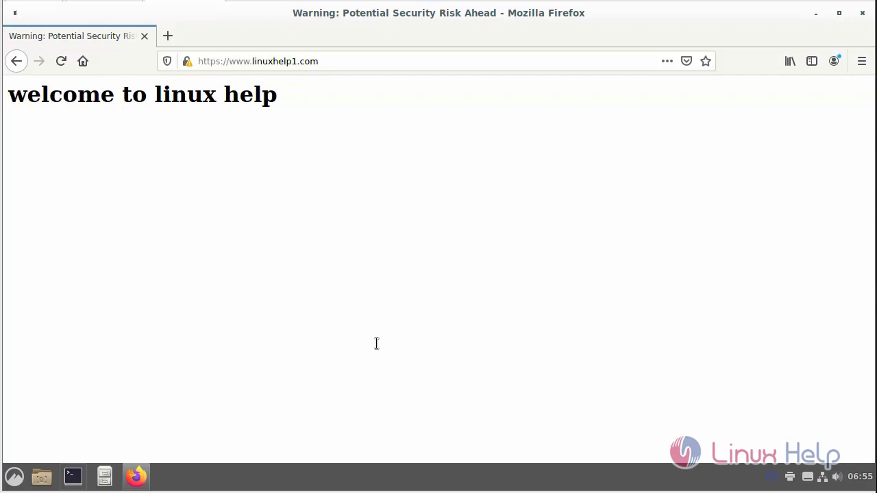